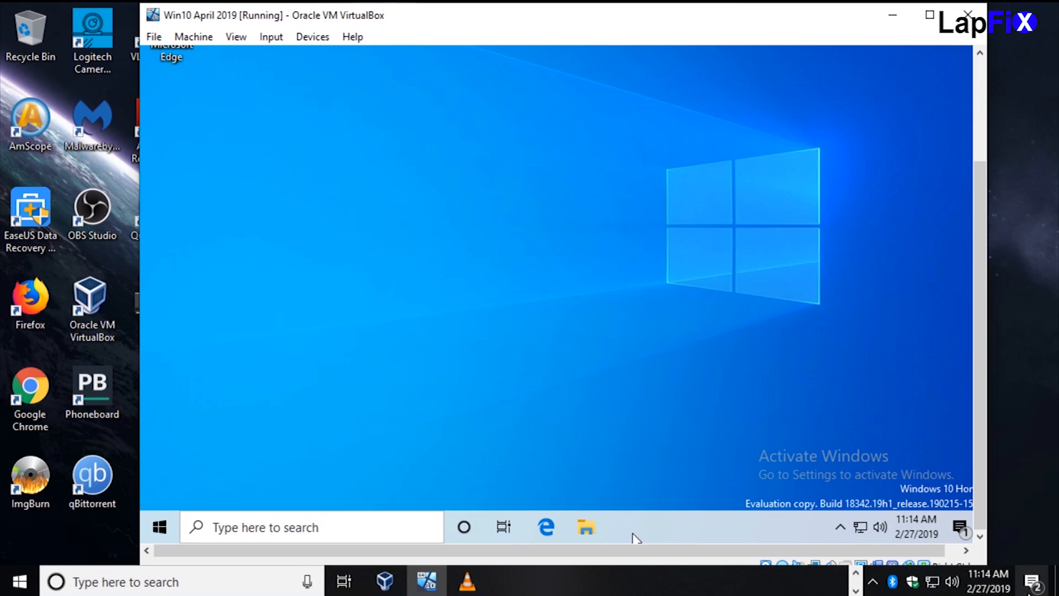
mouse_move(691, 444)
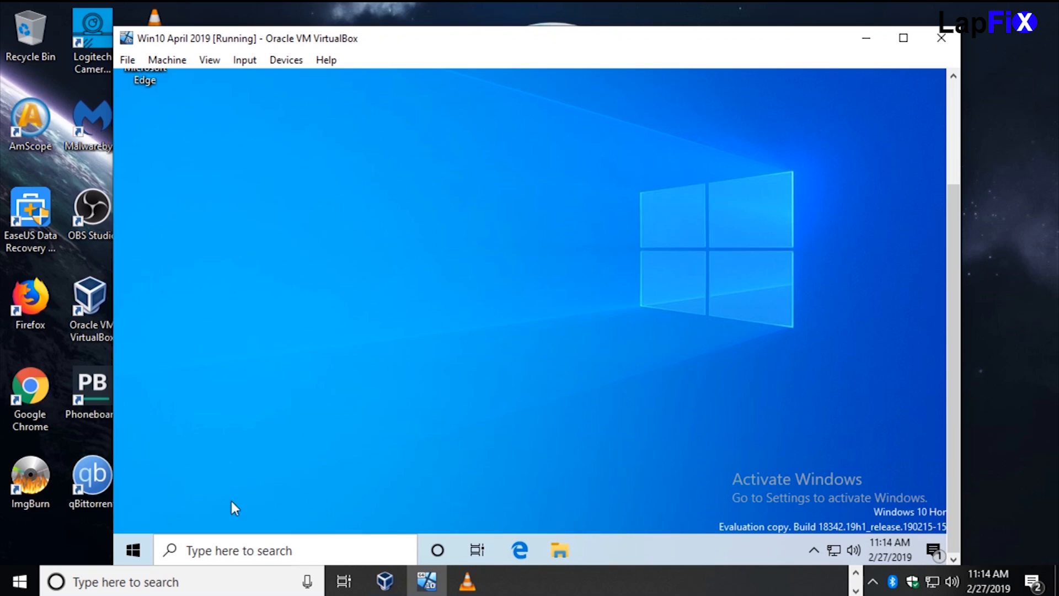
mouse_move(651, 553)
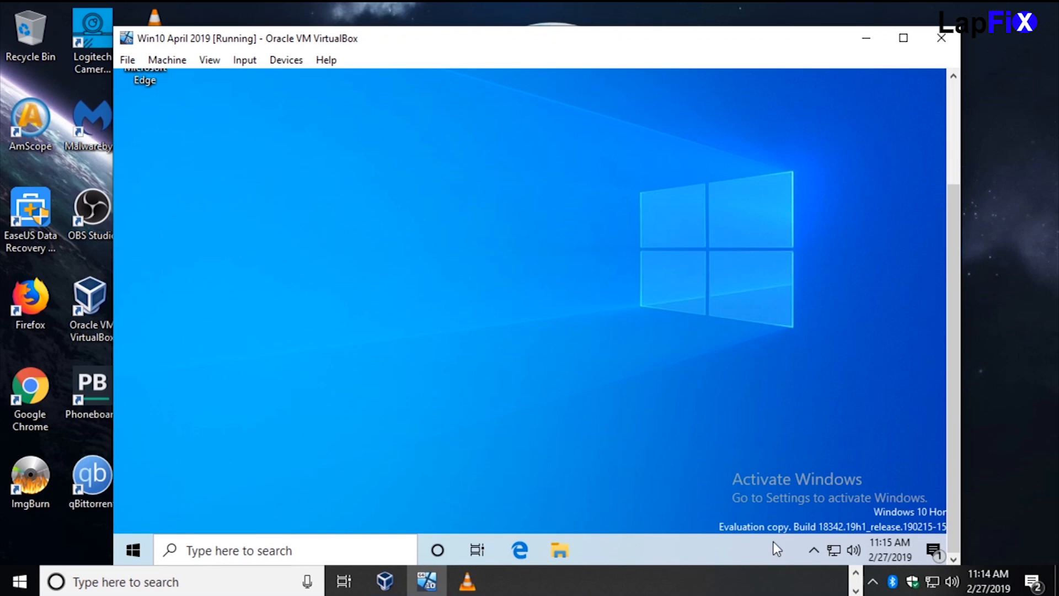
mouse_move(875, 554)
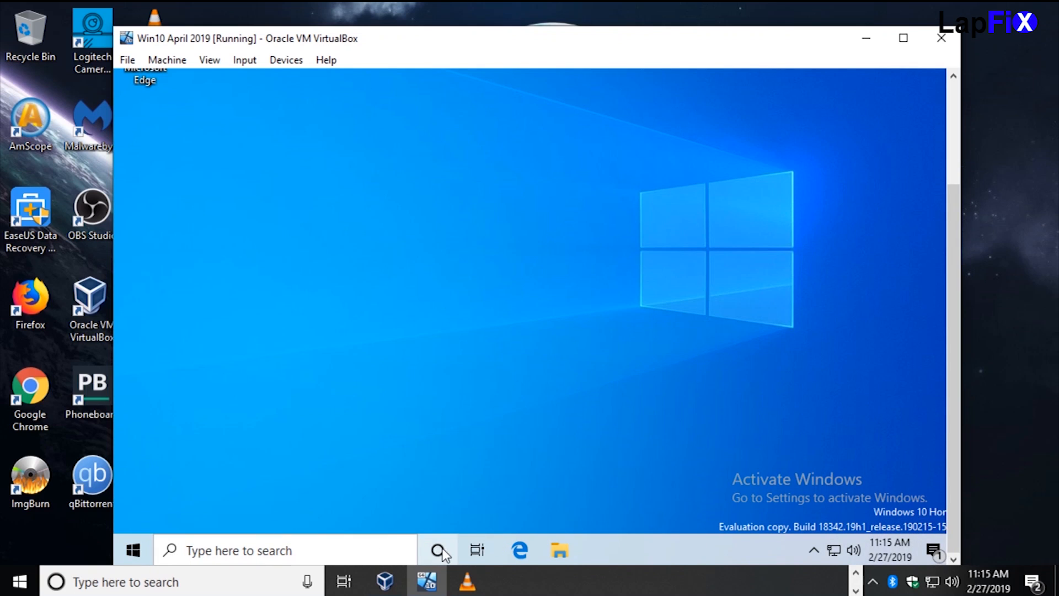
Reduce the guest taskbar search box to a search icon via the taskbar's Search options
left_click(438, 549)
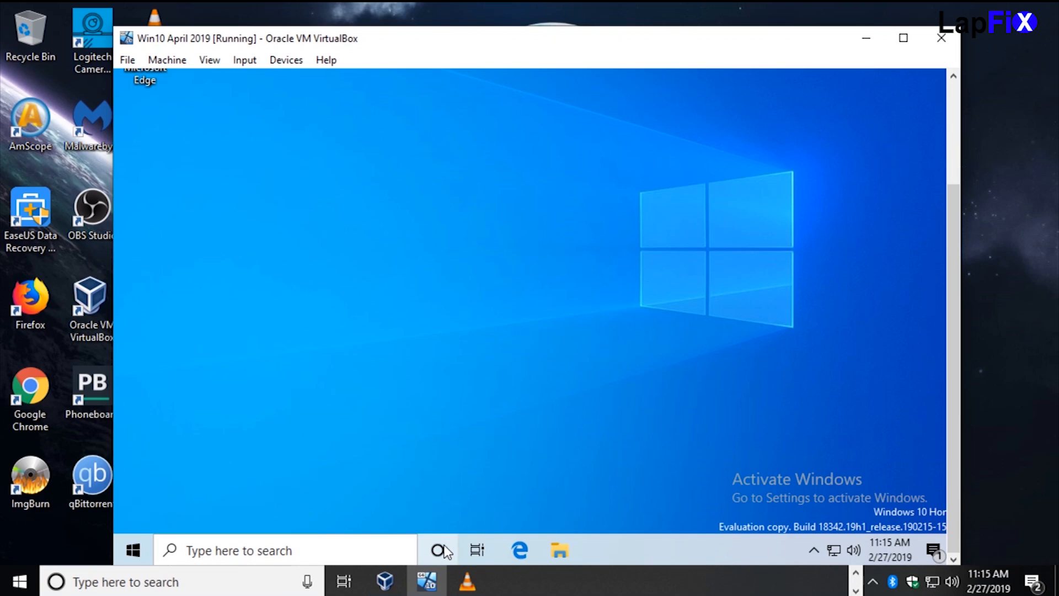
right_click(437, 549)
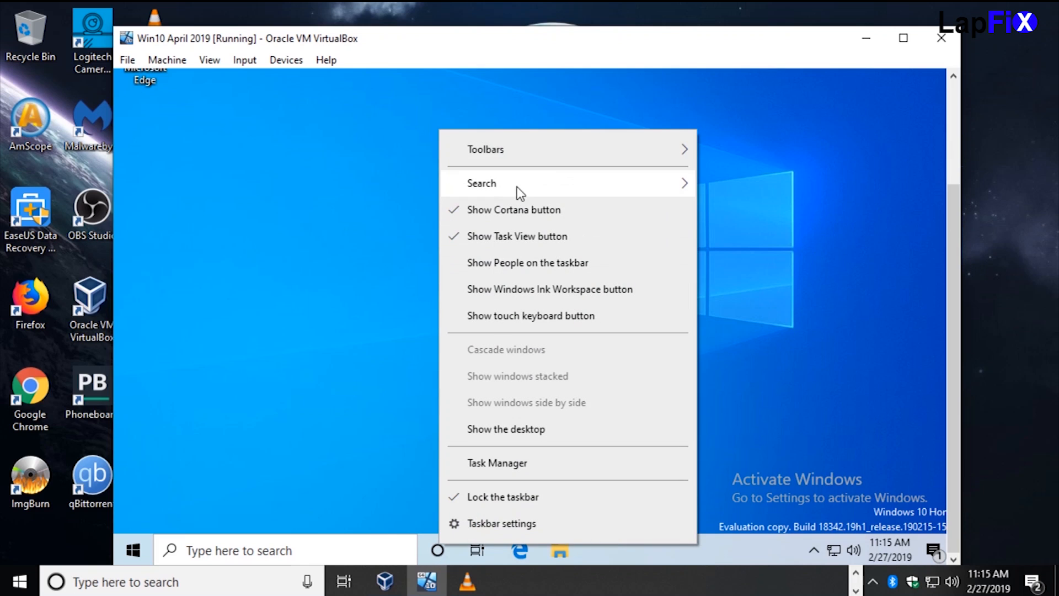
left_click(482, 183)
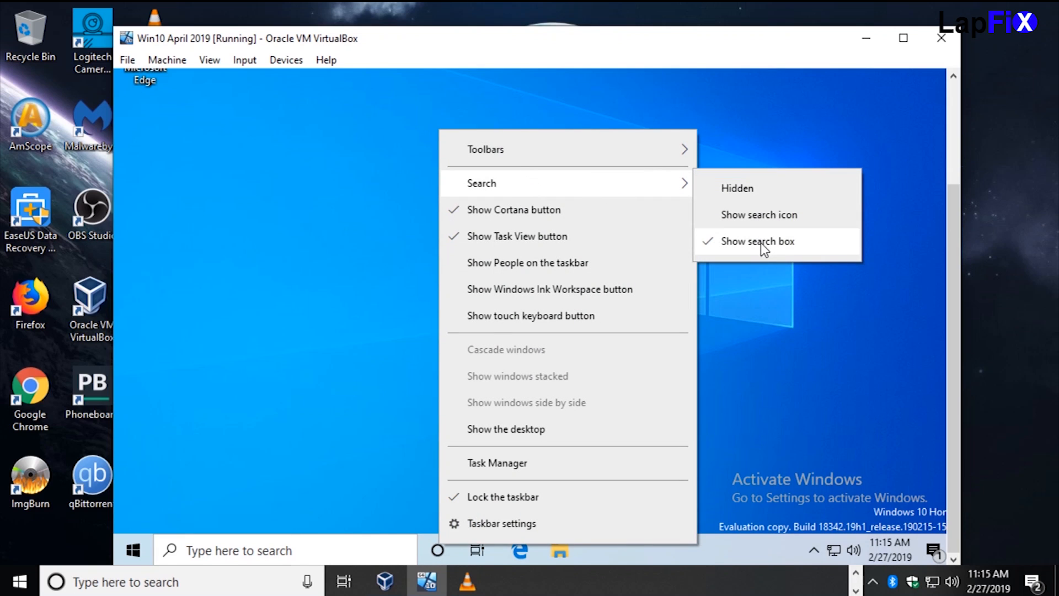
mouse_move(572, 196)
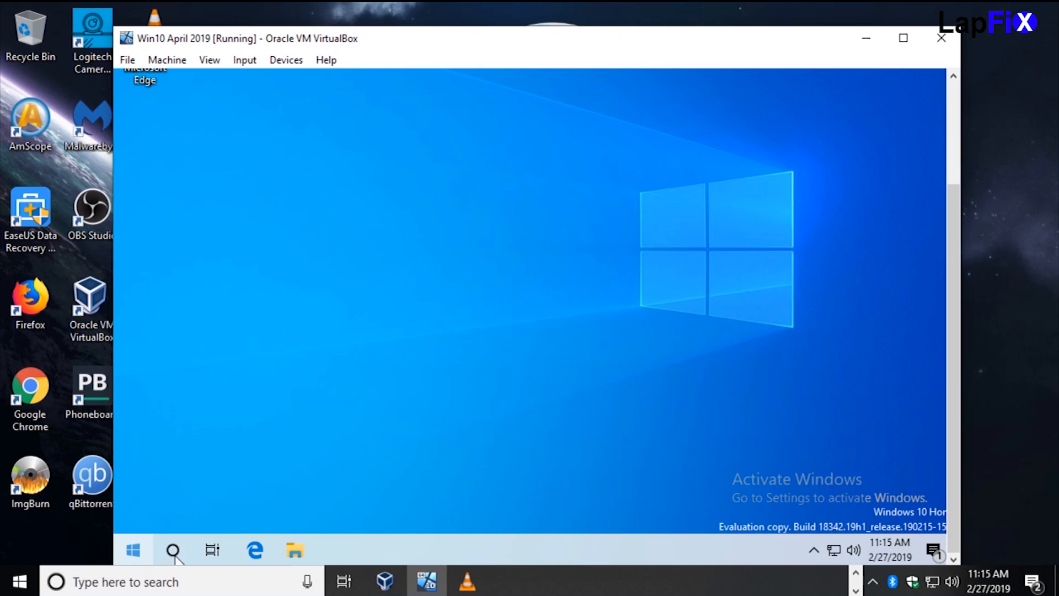
Check the Cortana panel and hide the Cortana button from the taskbar options
left_click(173, 550)
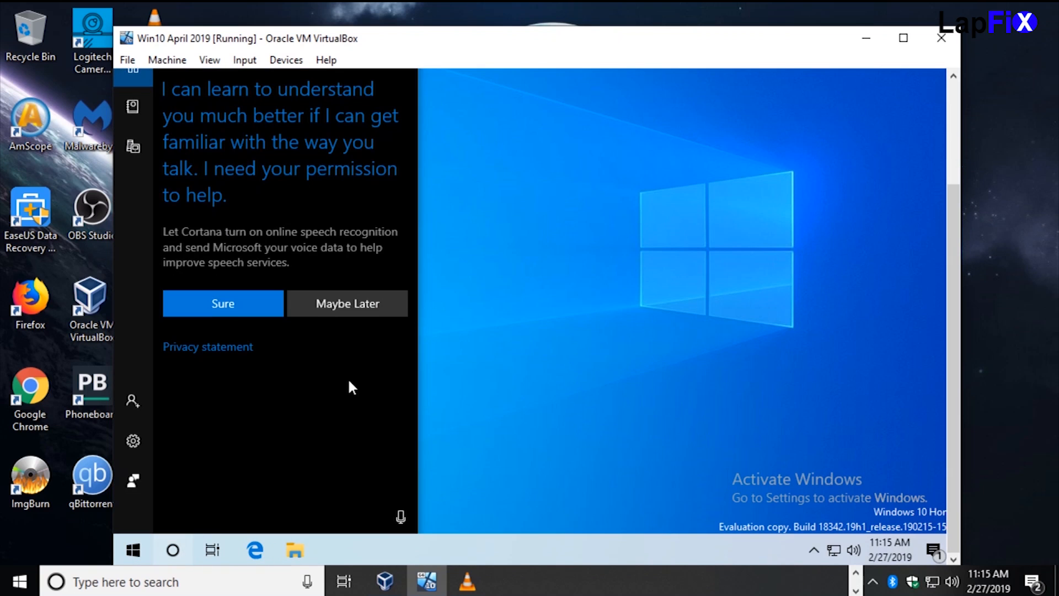
mouse_move(192, 544)
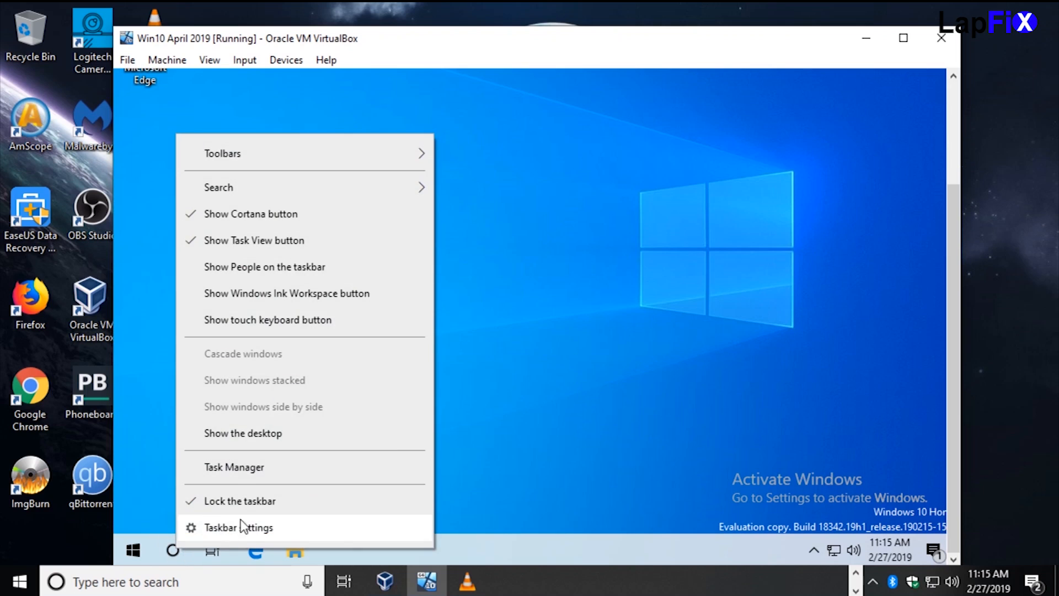
mouse_move(271, 214)
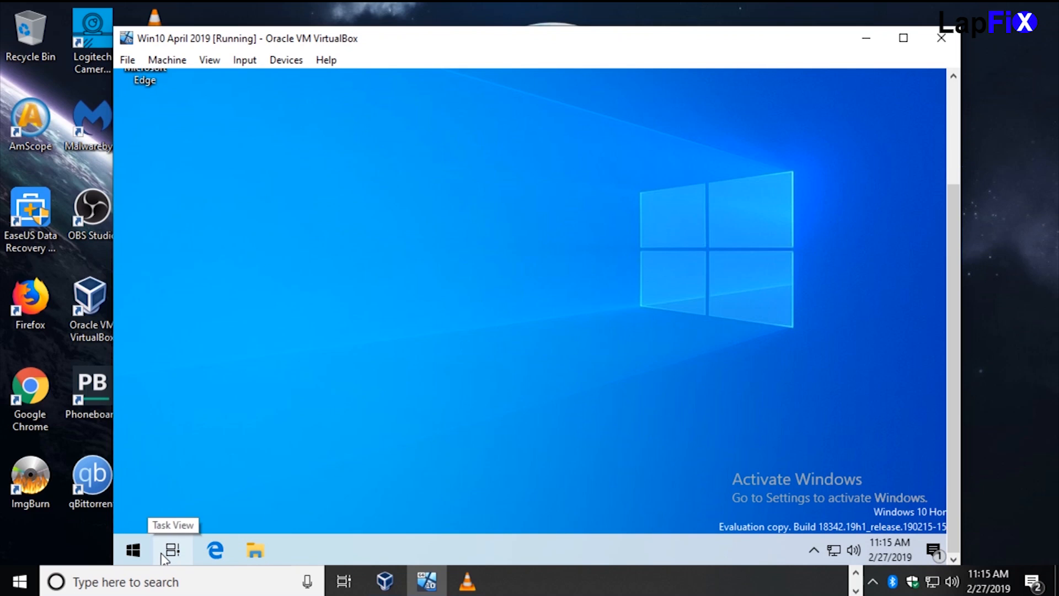
right_click(169, 550)
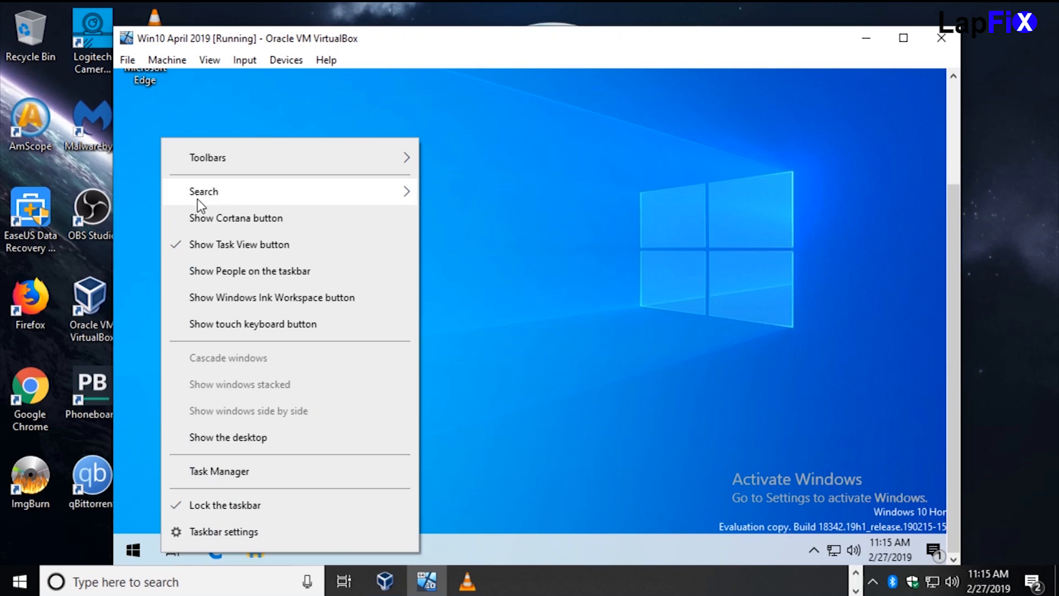
mouse_move(203, 191)
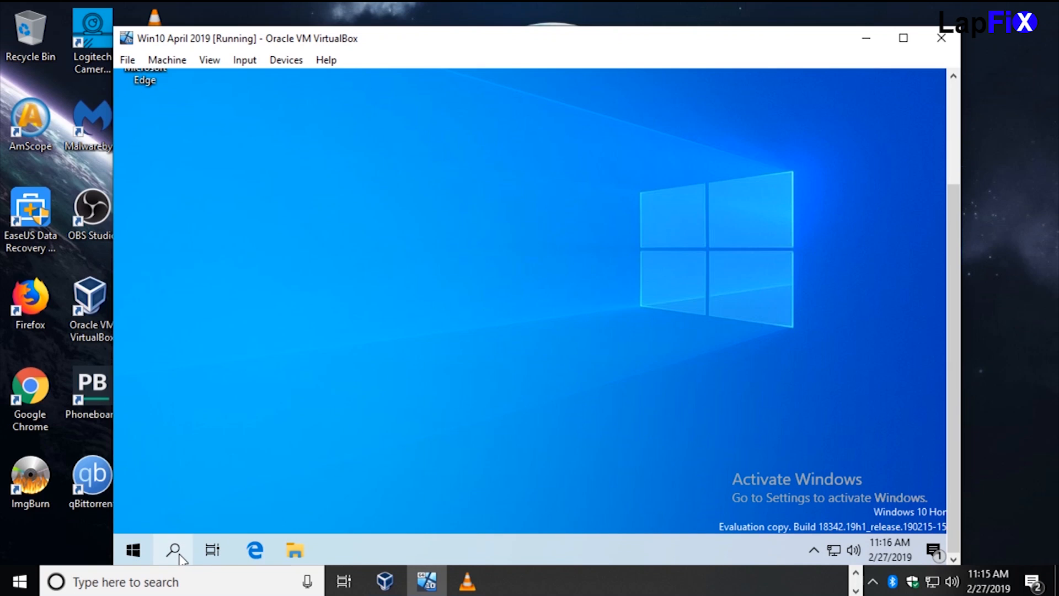
right_click(172, 549)
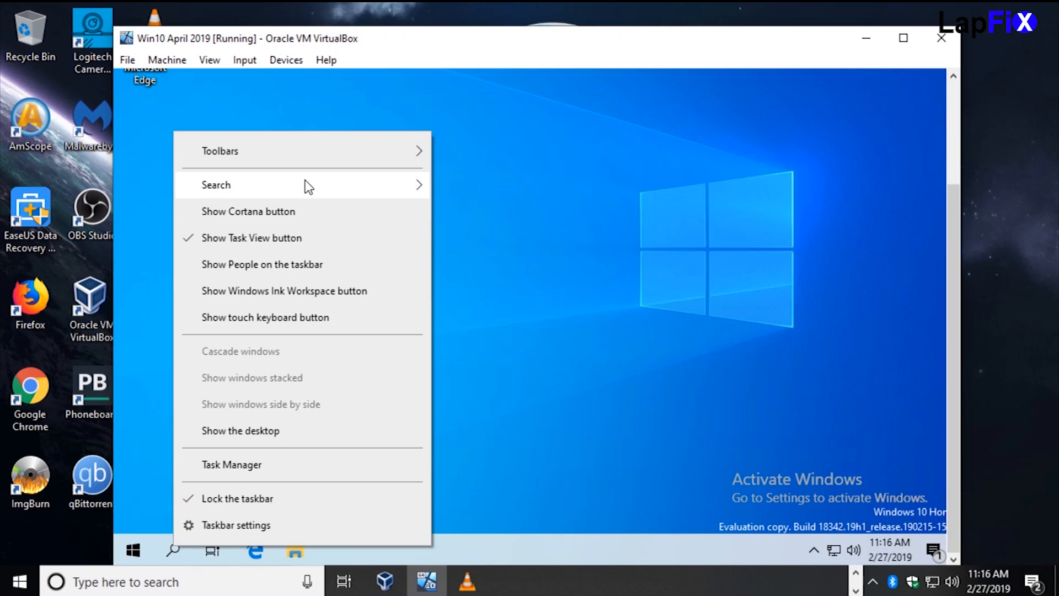
Restore the full taskbar search box, then browse to the Videos folder containing Captures
left_click(489, 309)
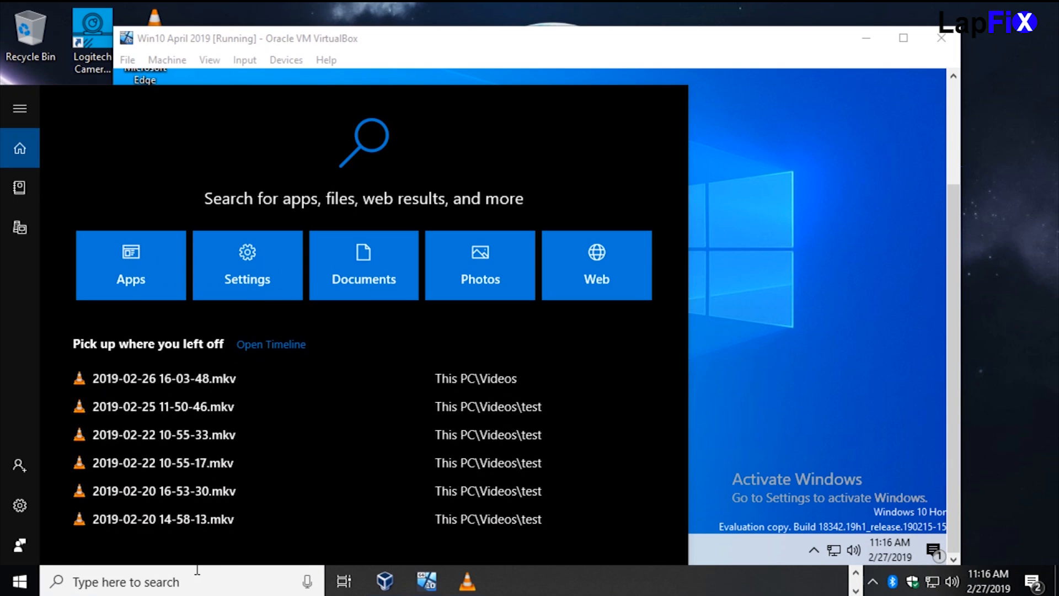
mouse_move(706, 82)
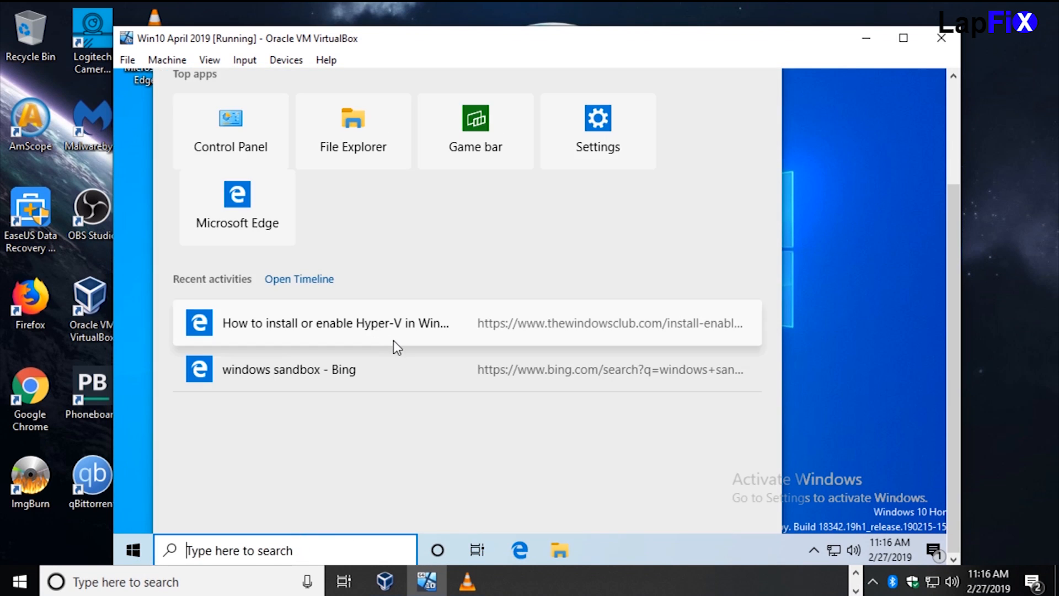
mouse_move(571, 268)
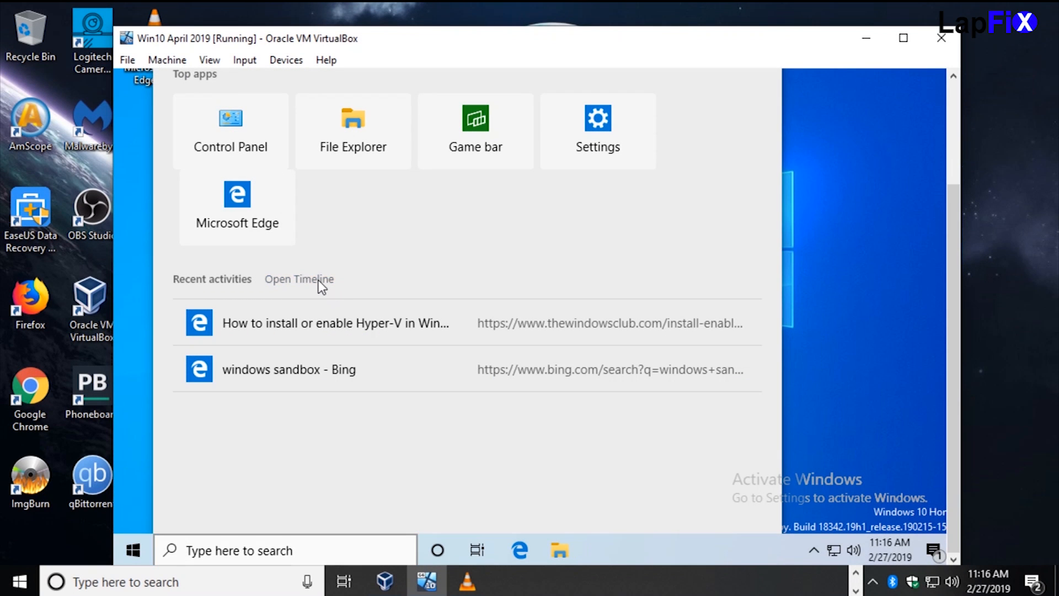
left_click(299, 279)
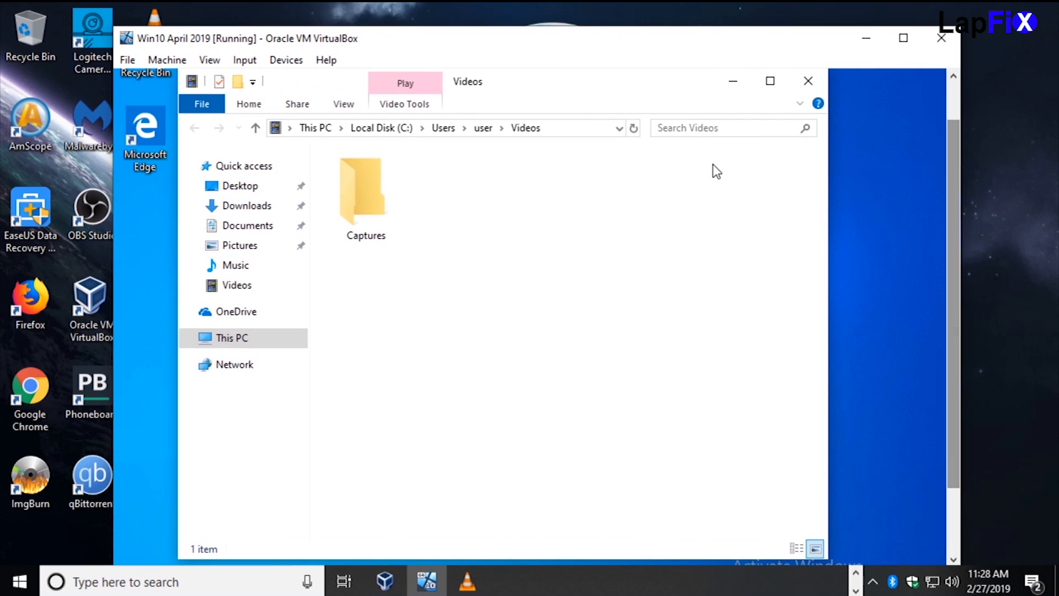
Close the Videos folder and open Personalization settings on the Themes page
left_click(807, 80)
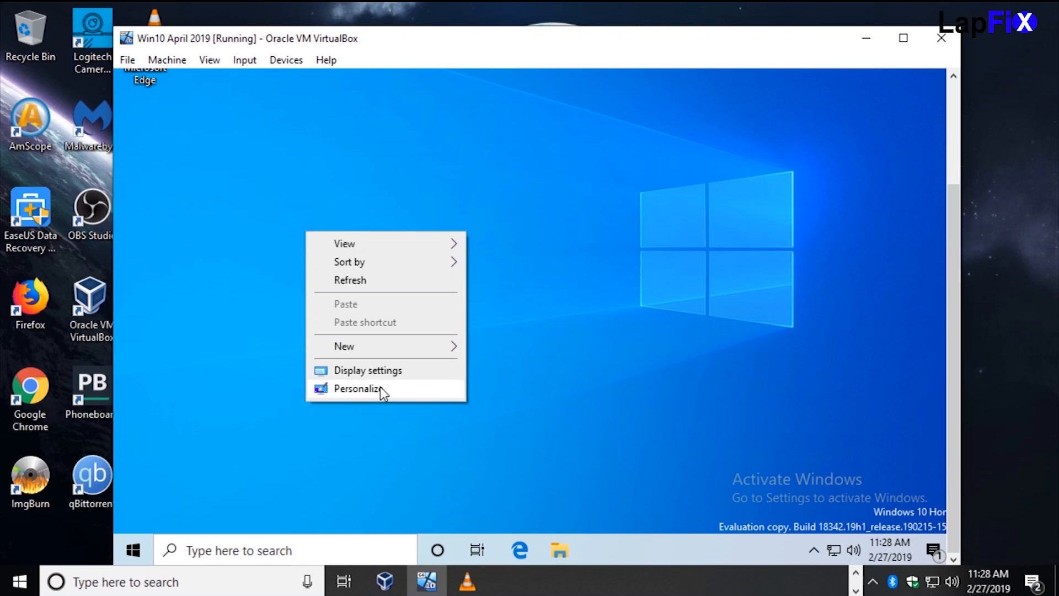
left_click(360, 388)
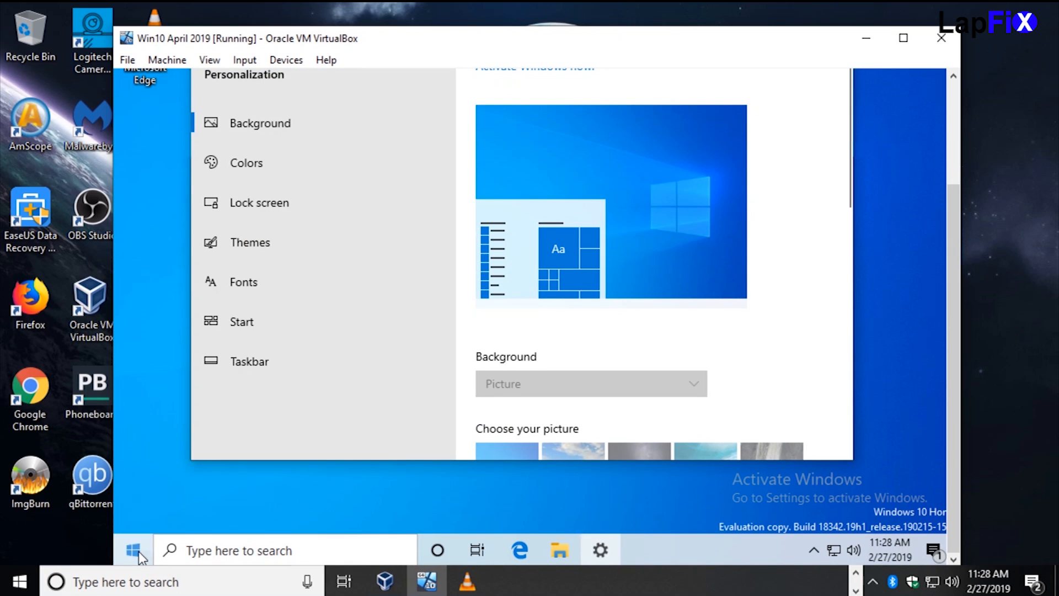
left_click(133, 549)
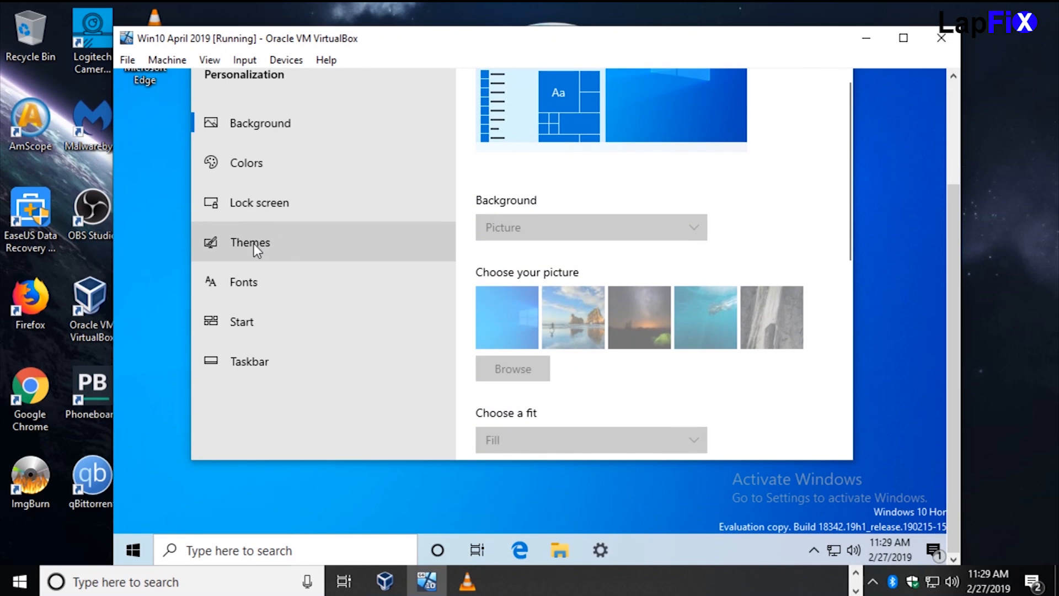
left_click(249, 242)
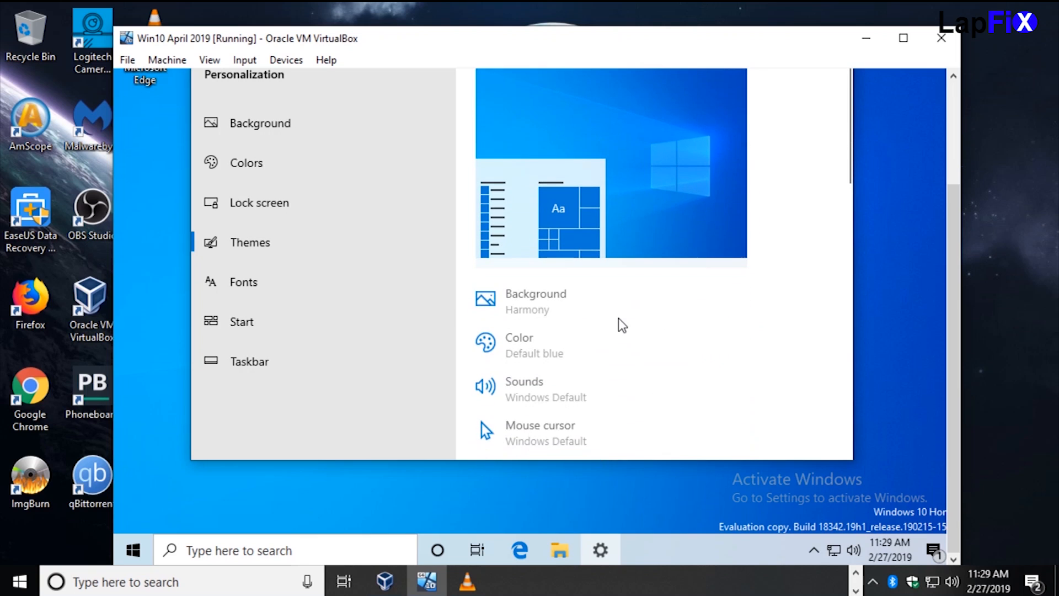
Scroll to the theme list with Windows (light) and Flowers, then reveal hidden tray icons
scroll("down", 3)
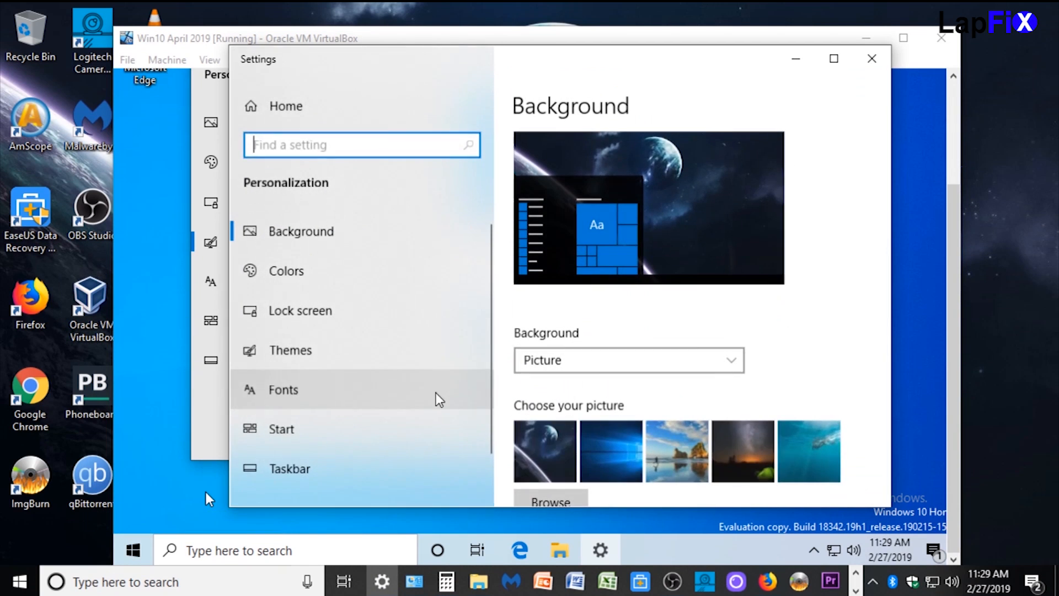
left_click(290, 350)
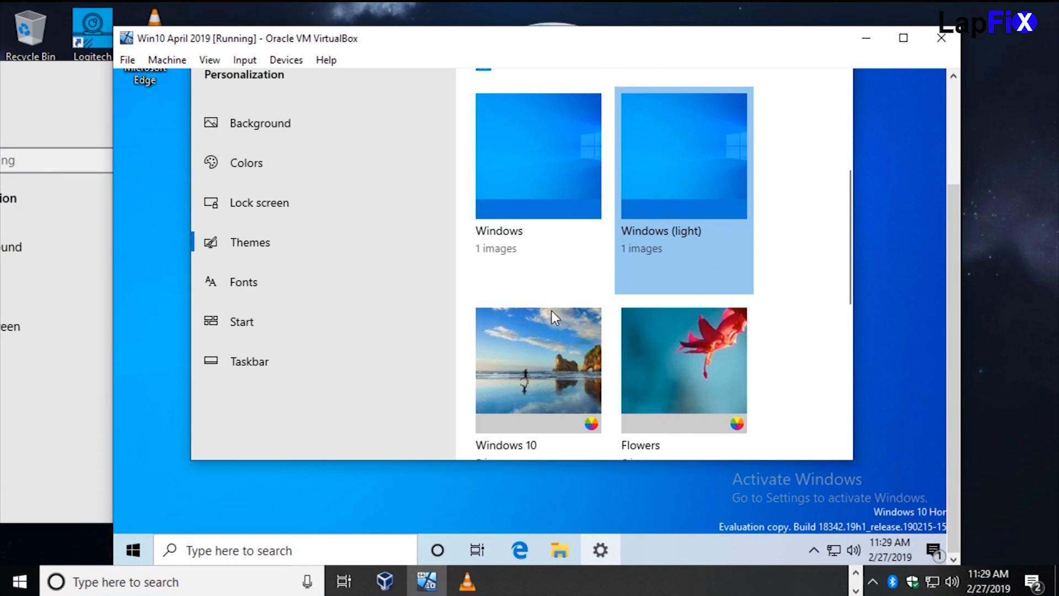
left_click(871, 582)
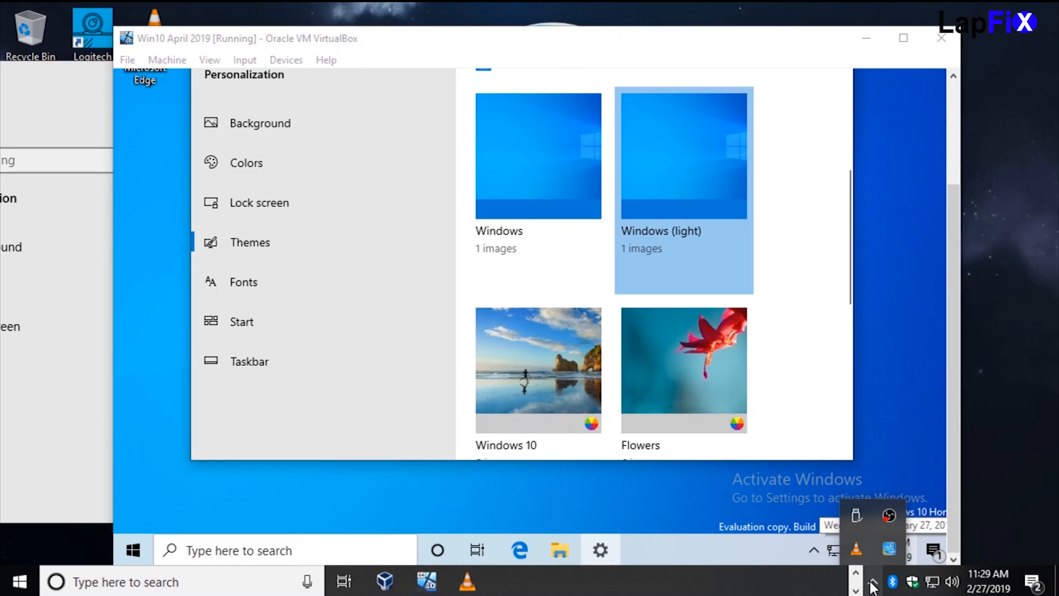
mouse_move(114, 147)
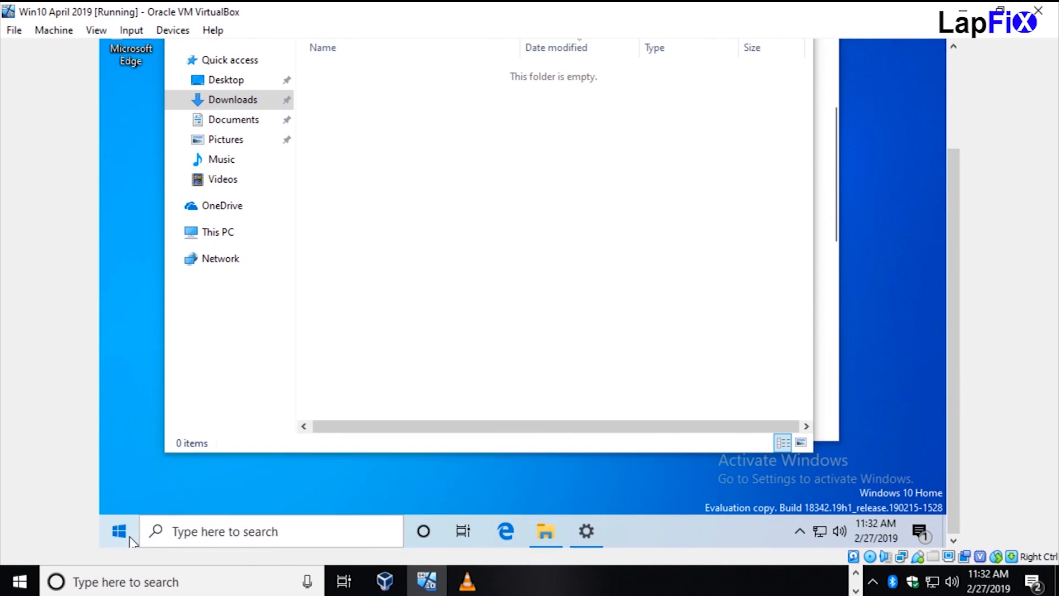
Lock the guest Windows session from the Start menu's account options
left_click(118, 530)
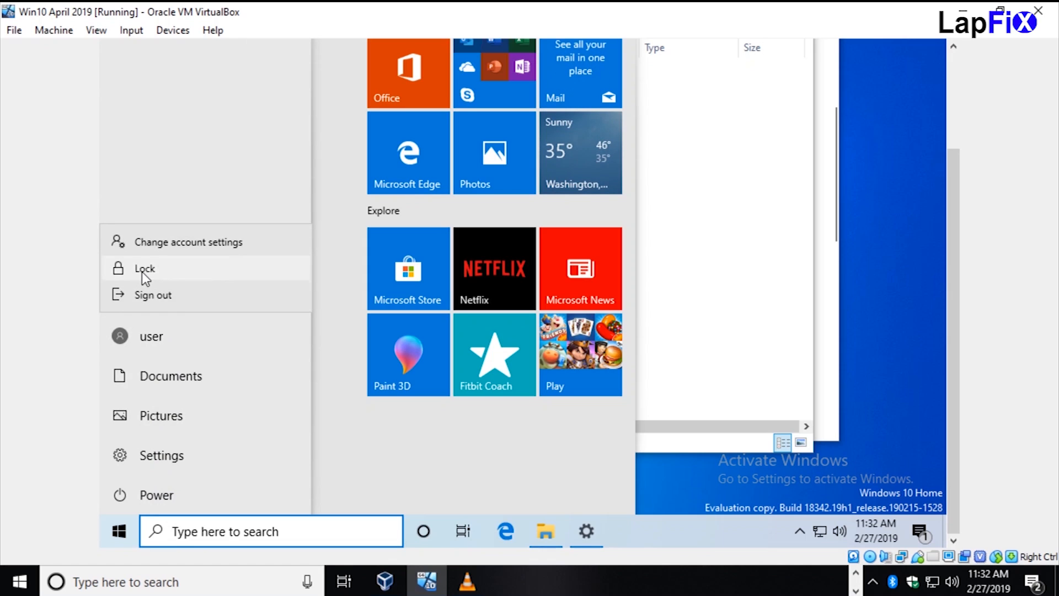
left_click(143, 268)
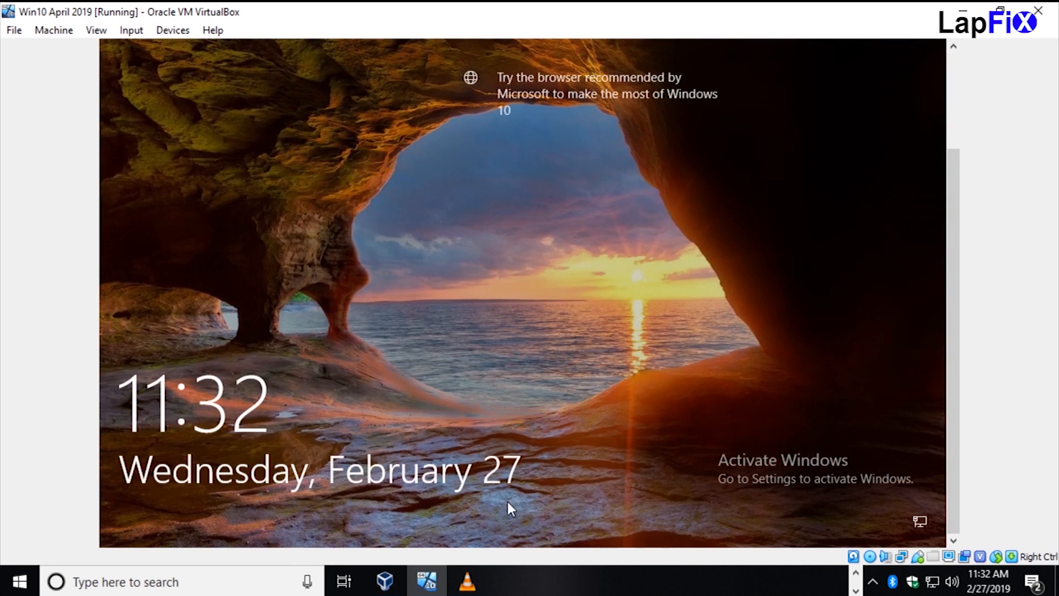
mouse_move(613, 404)
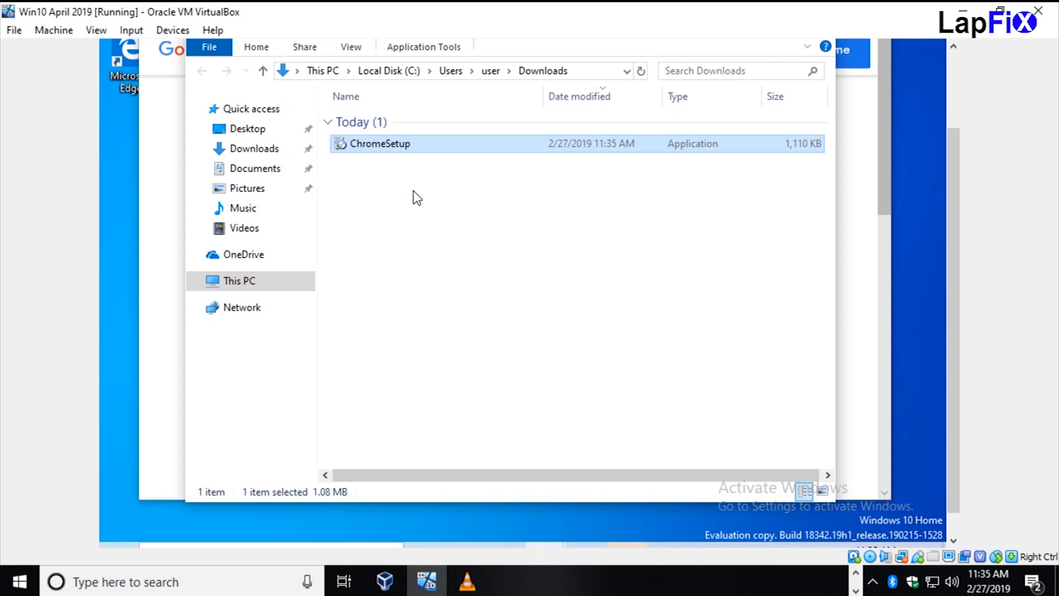
mouse_move(345, 122)
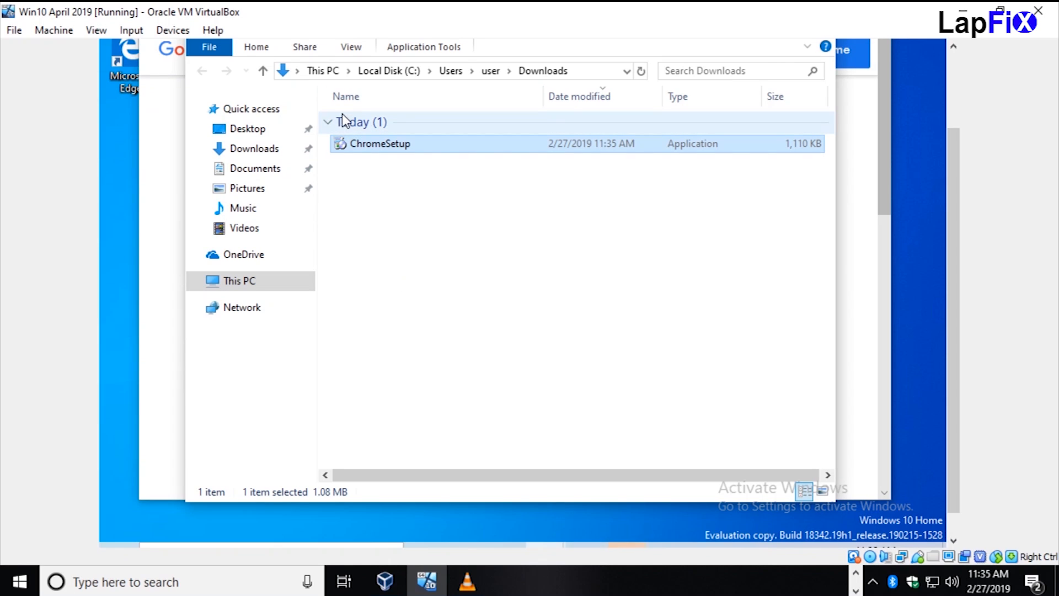
mouse_move(349, 132)
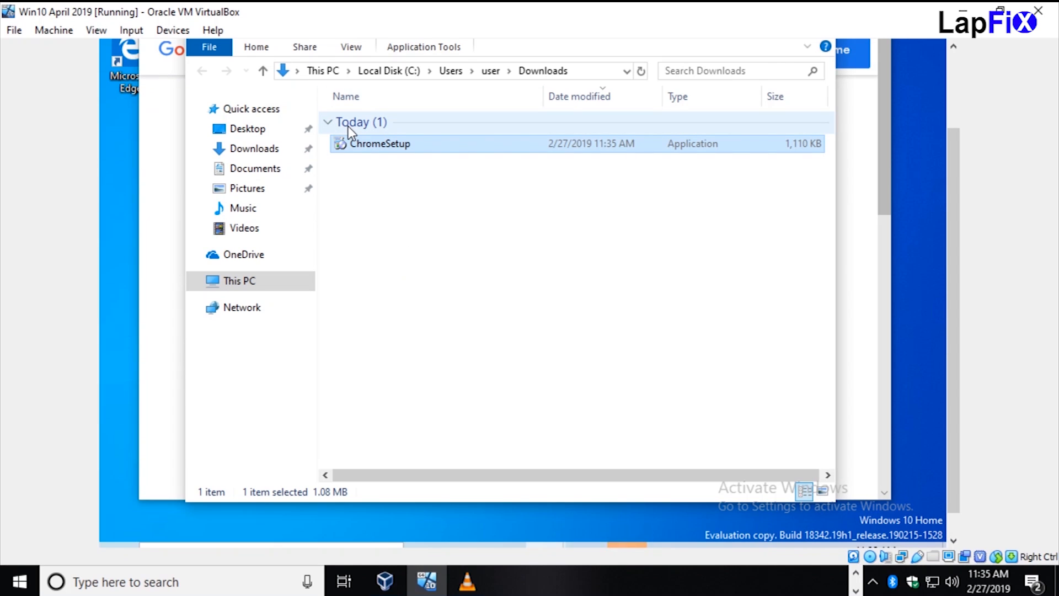
mouse_move(399, 223)
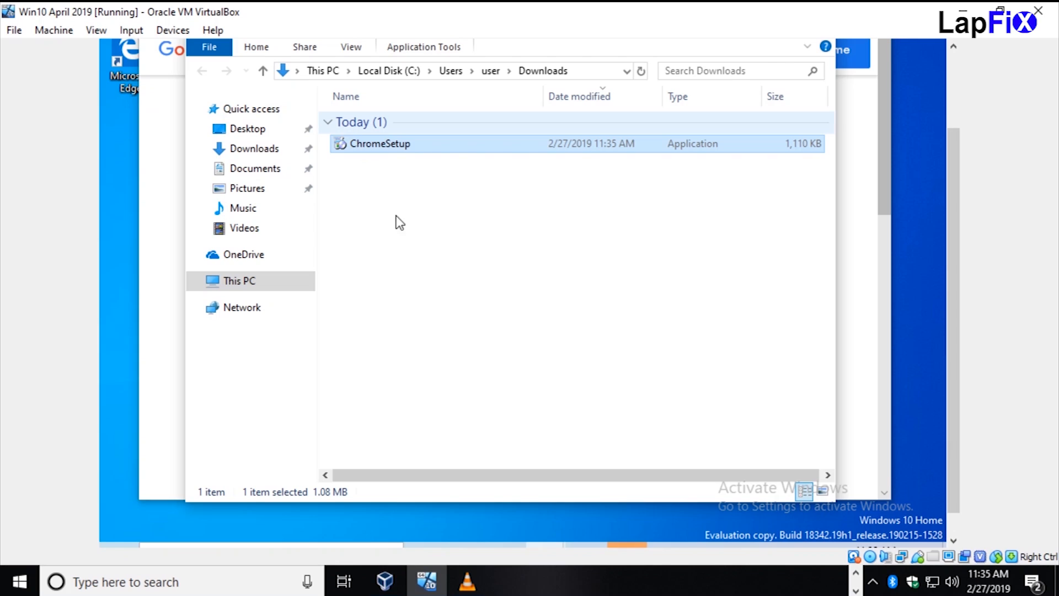
mouse_move(346, 127)
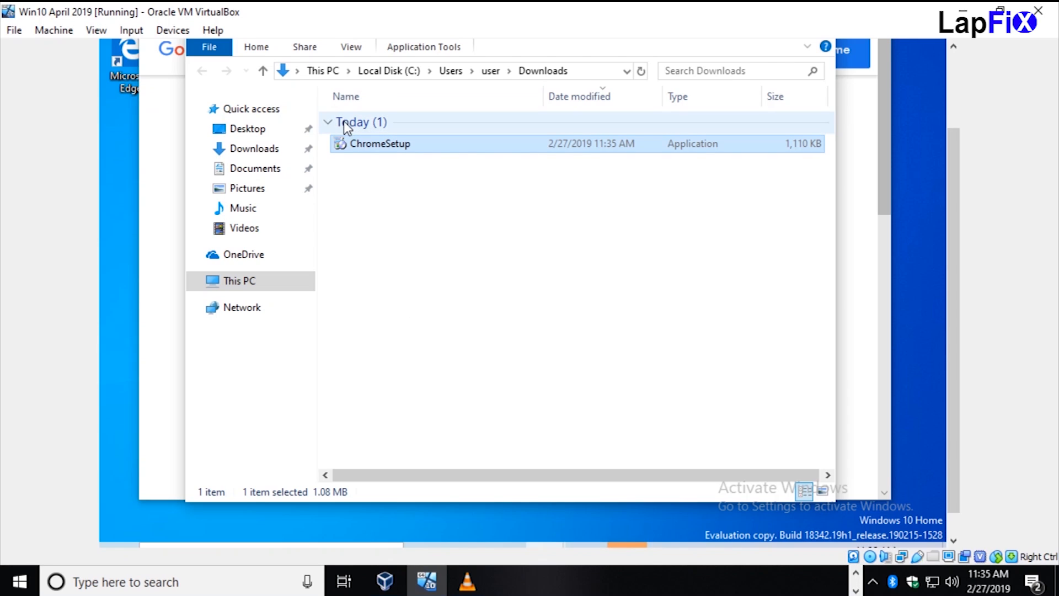
Unlock the guest and browse to Downloads, which holds the ChromeSetup installer
left_click(19, 581)
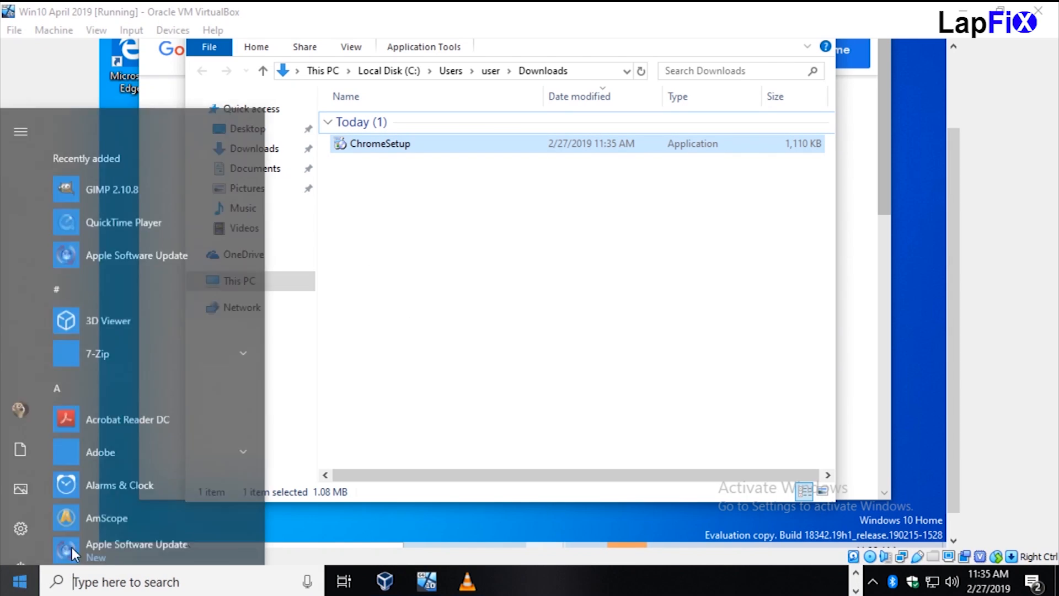
scroll("down", 3)
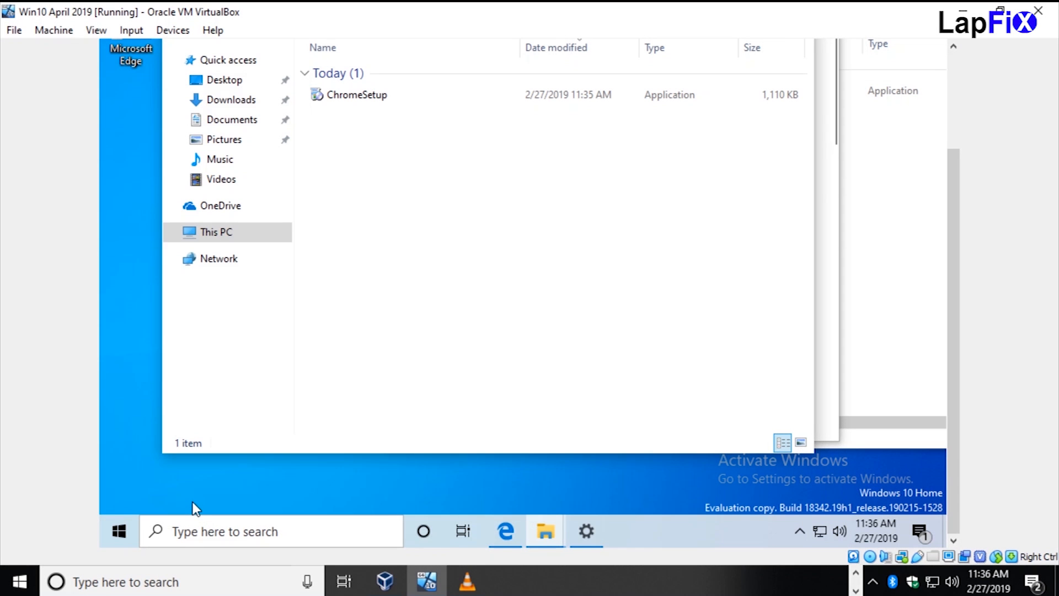
left_click(120, 530)
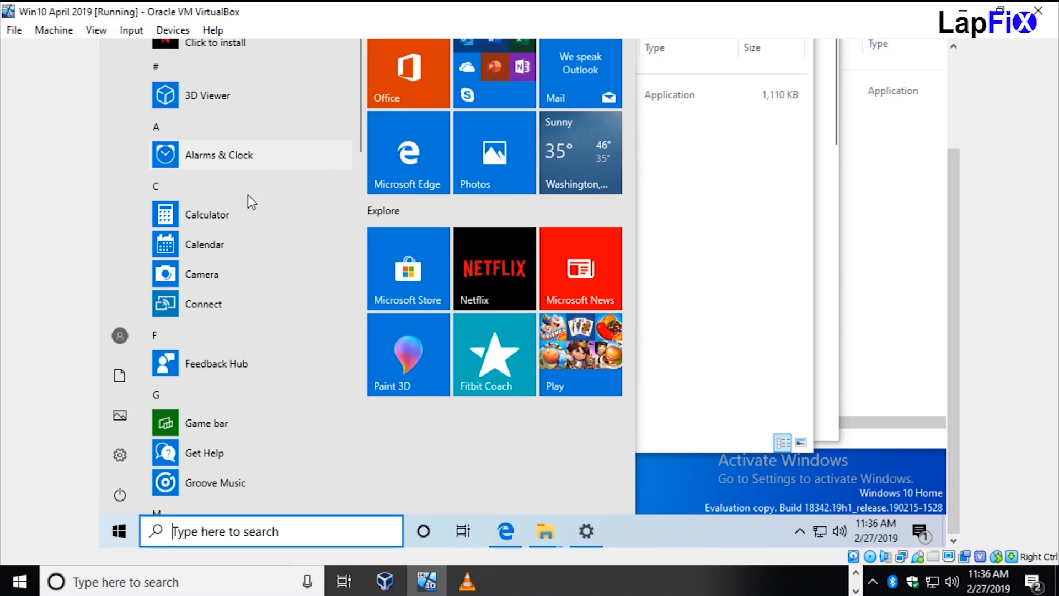
right_click(207, 214)
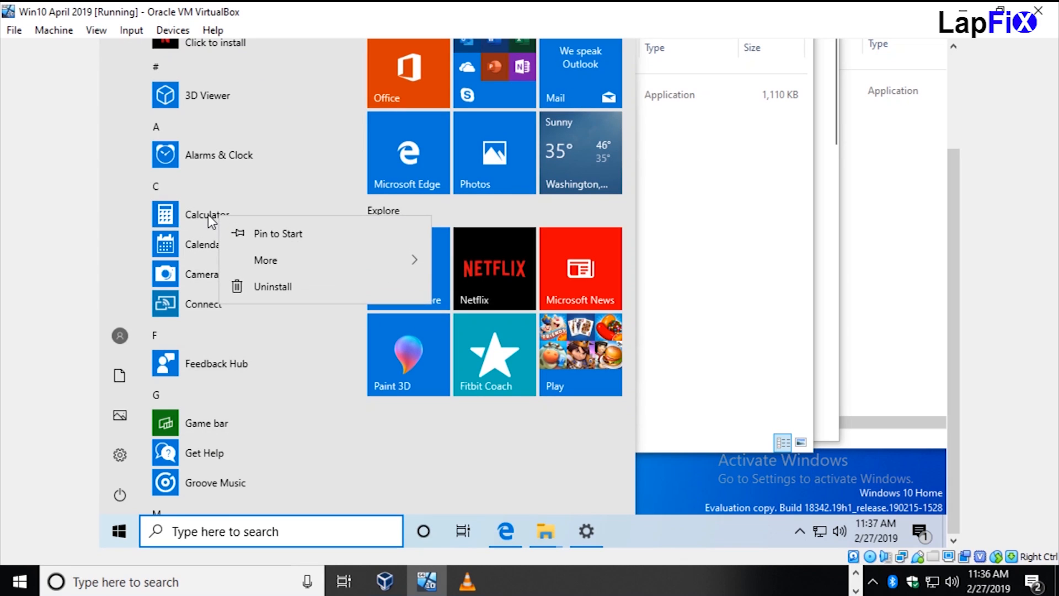
mouse_move(305, 328)
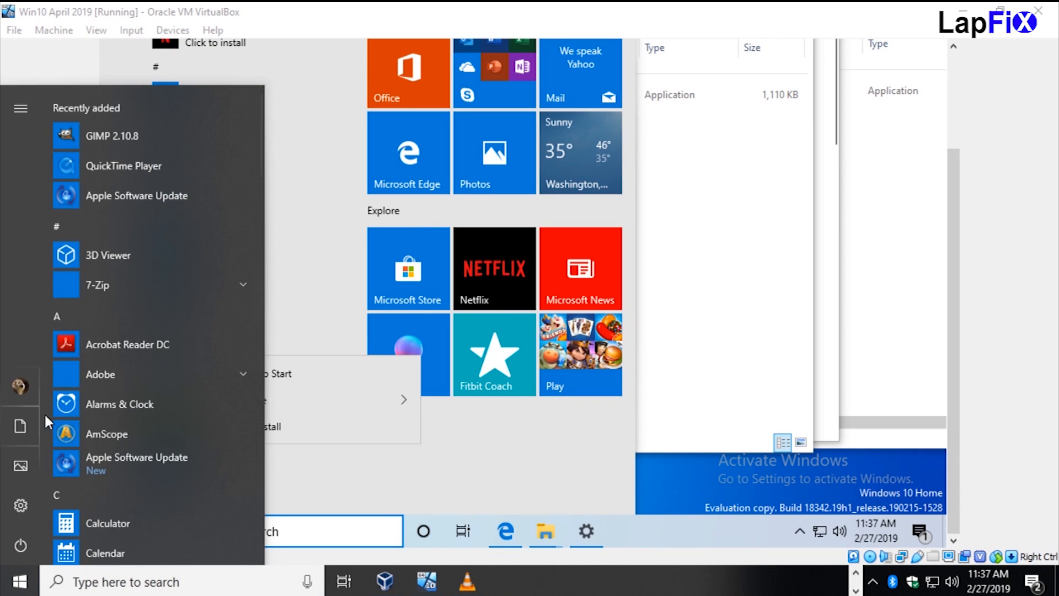
scroll("down", 3)
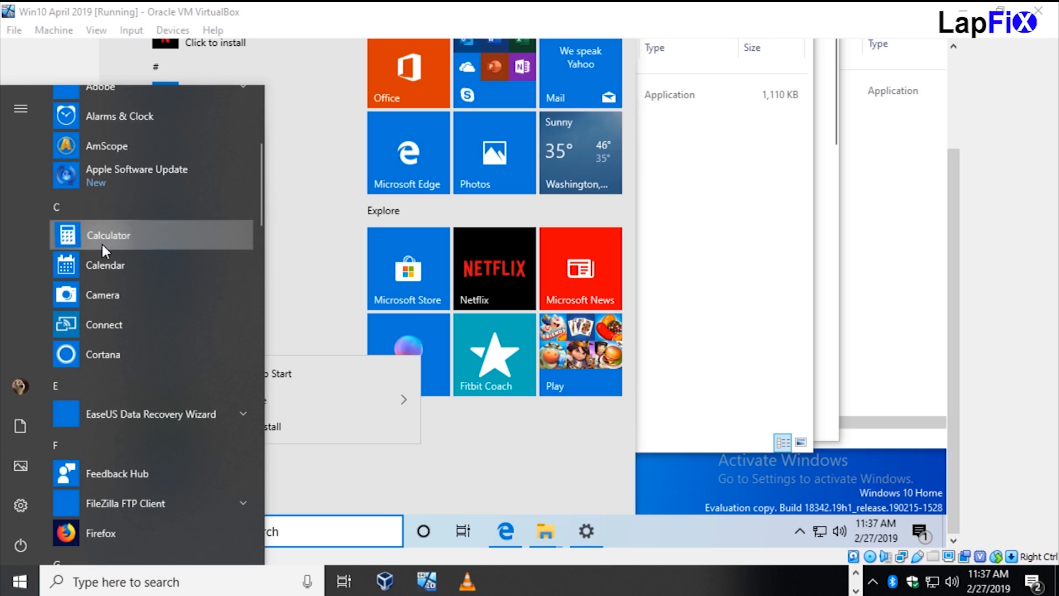
right_click(108, 235)
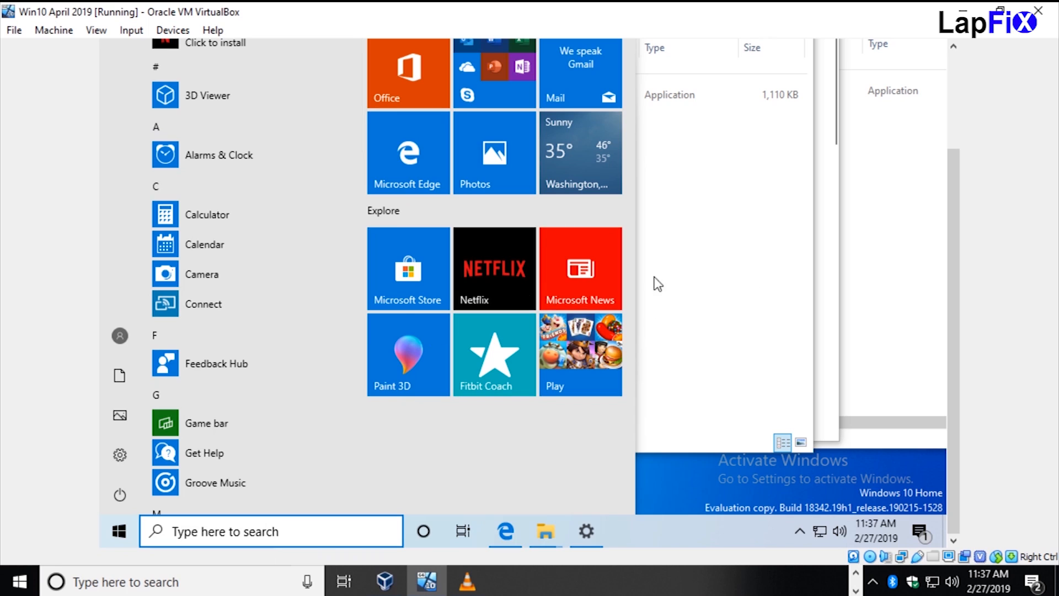
scroll("down", 3)
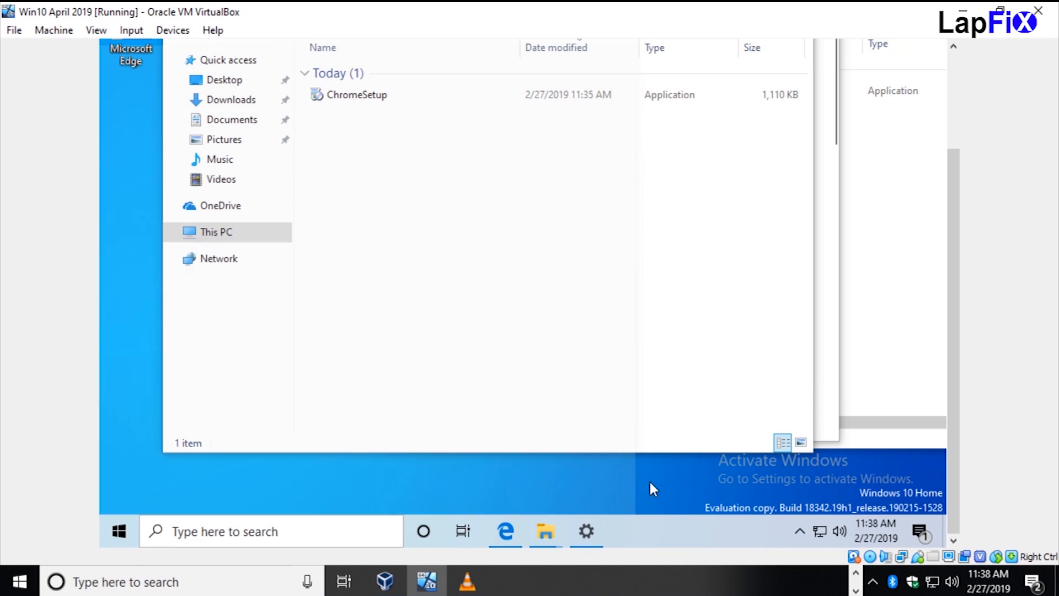
Open the guest's Action Center and start editing its quick action tiles
left_click(919, 531)
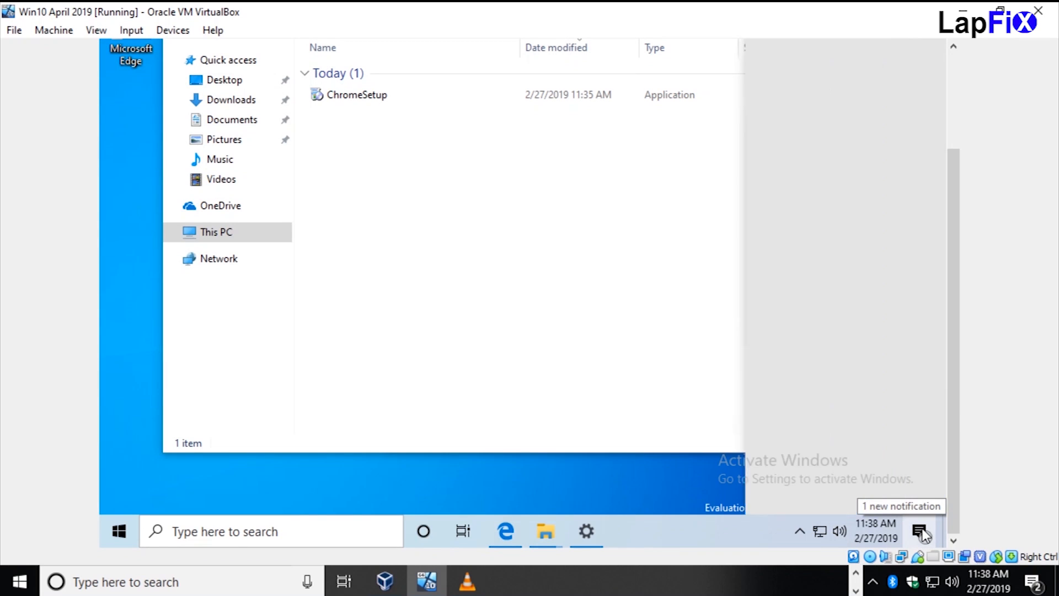
left_click(919, 531)
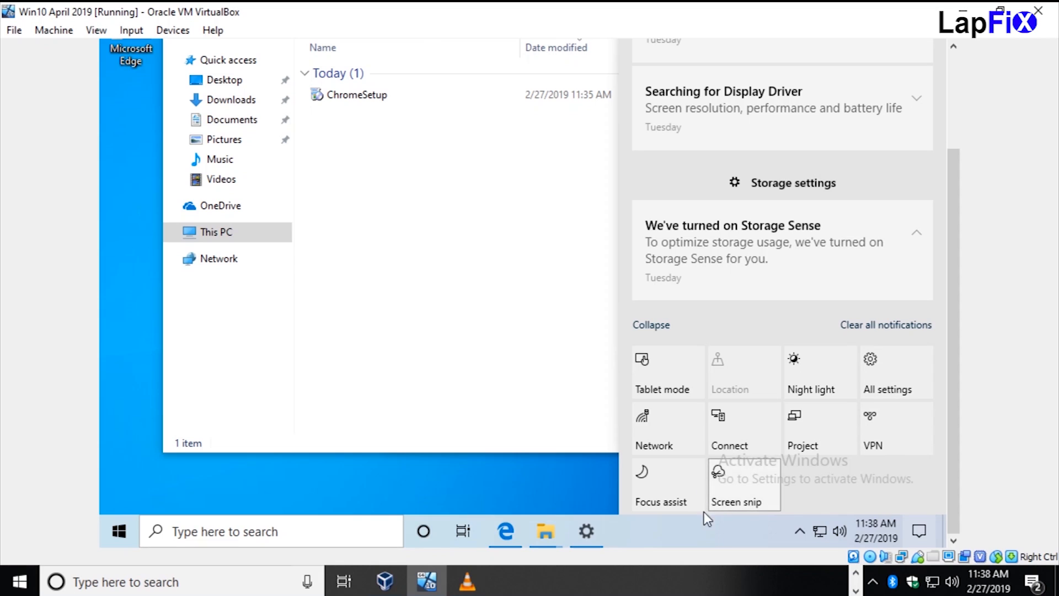
mouse_move(728, 331)
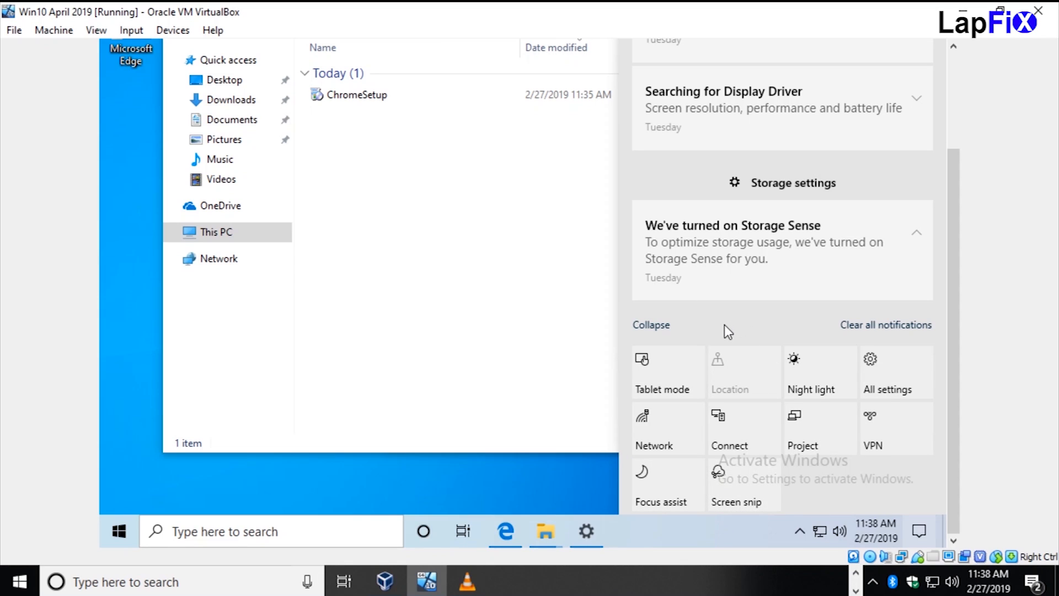
mouse_move(771, 332)
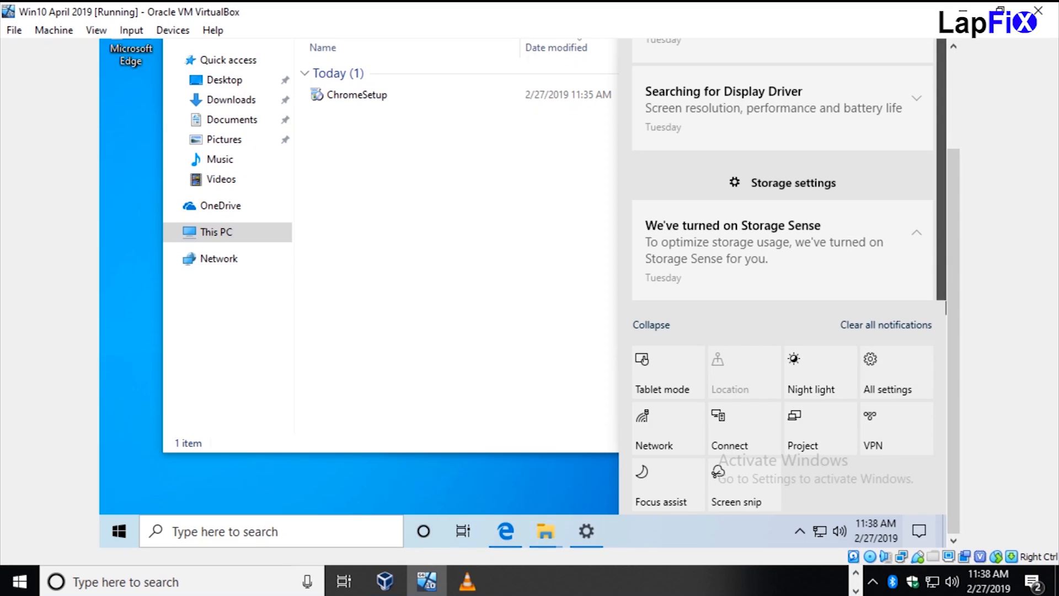
mouse_move(818, 428)
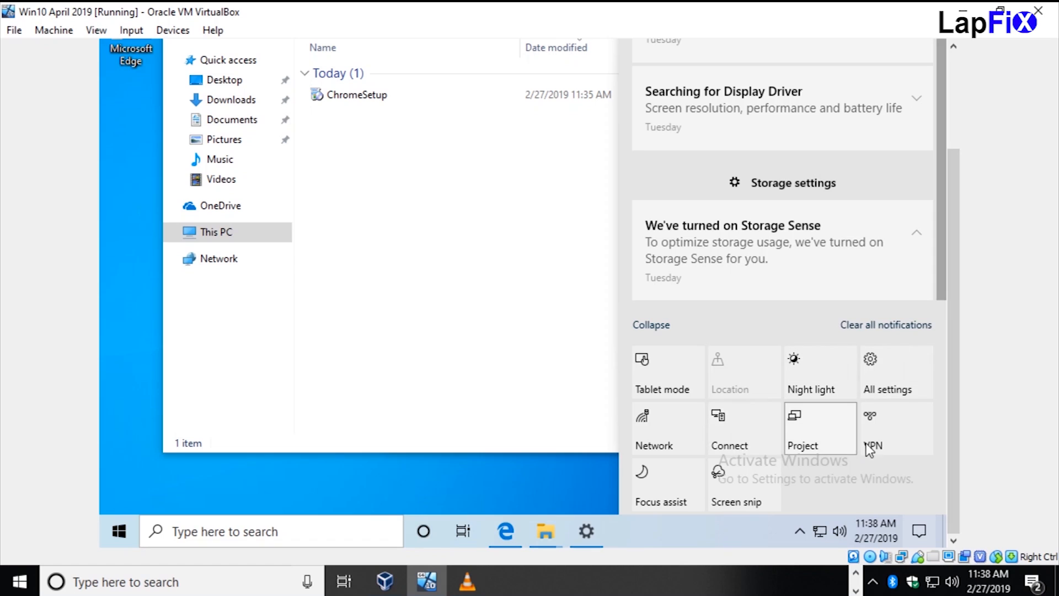
right_click(819, 428)
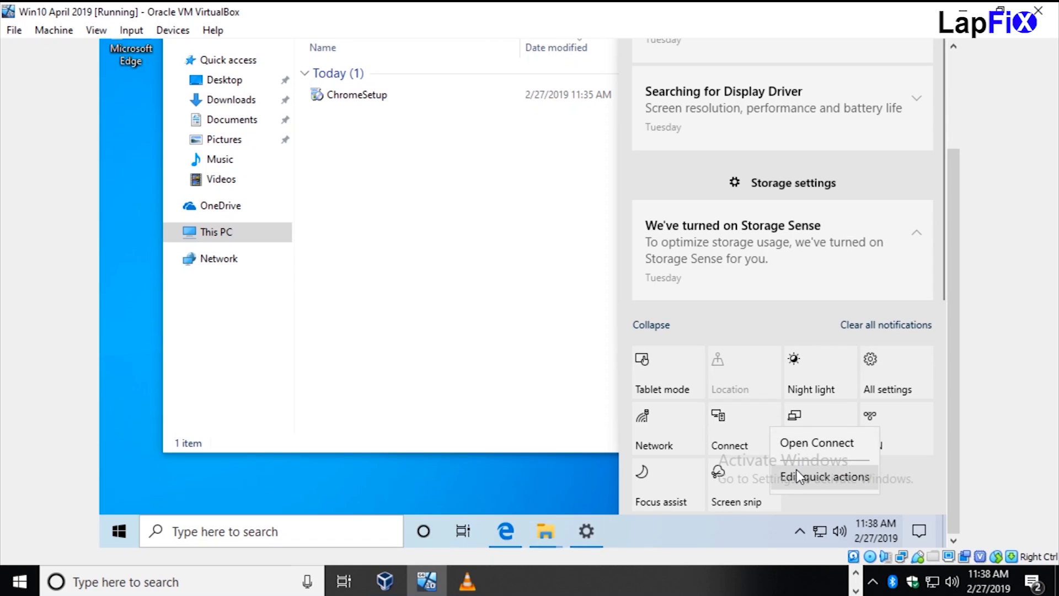
left_click(825, 476)
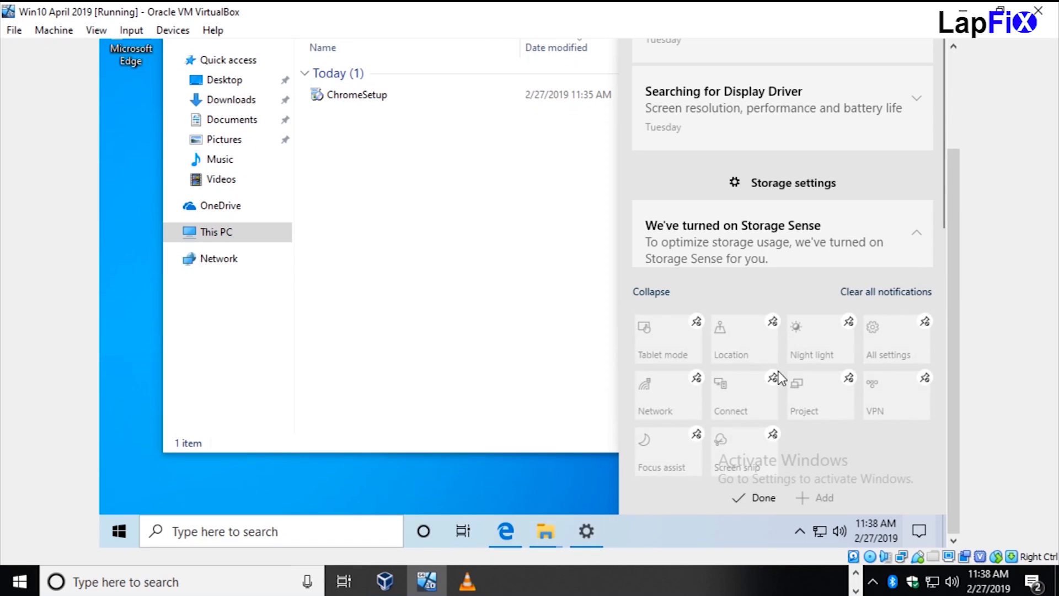
mouse_move(796, 445)
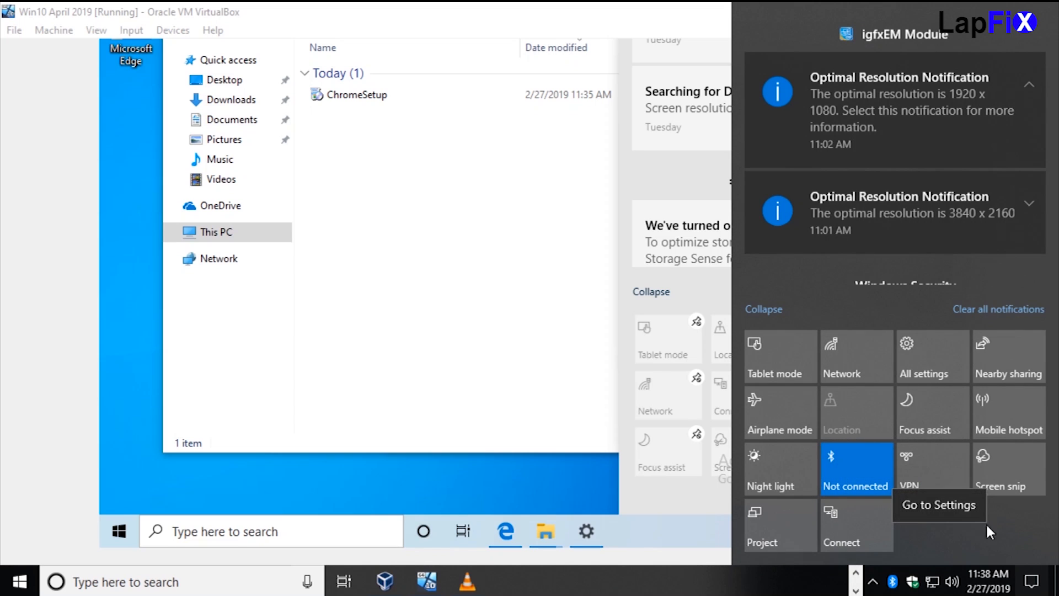
Briefly open and close the host's Bluetooth settings, leaving Downloads with ChromeSetup showing
left_click(854, 465)
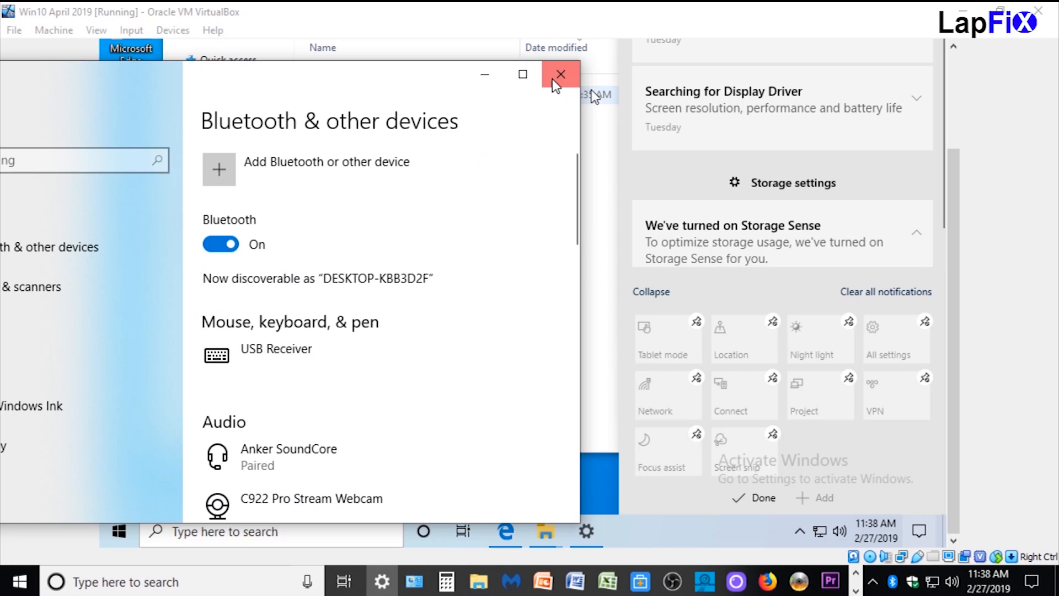
left_click(559, 74)
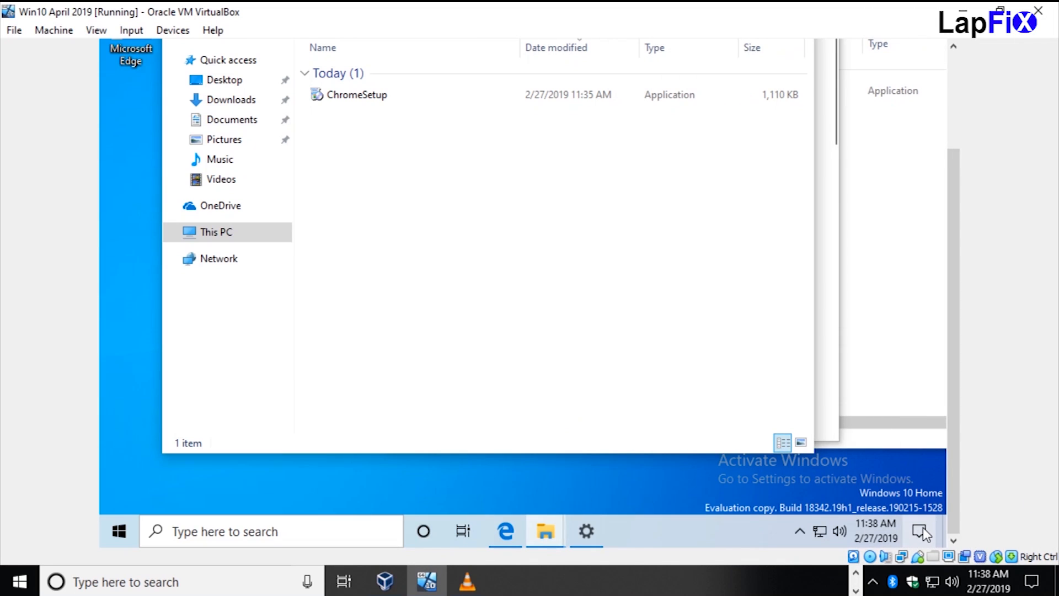
Launch Snip & Sketch from Start and begin a new rectangular screen snip over Downloads
left_click(920, 531)
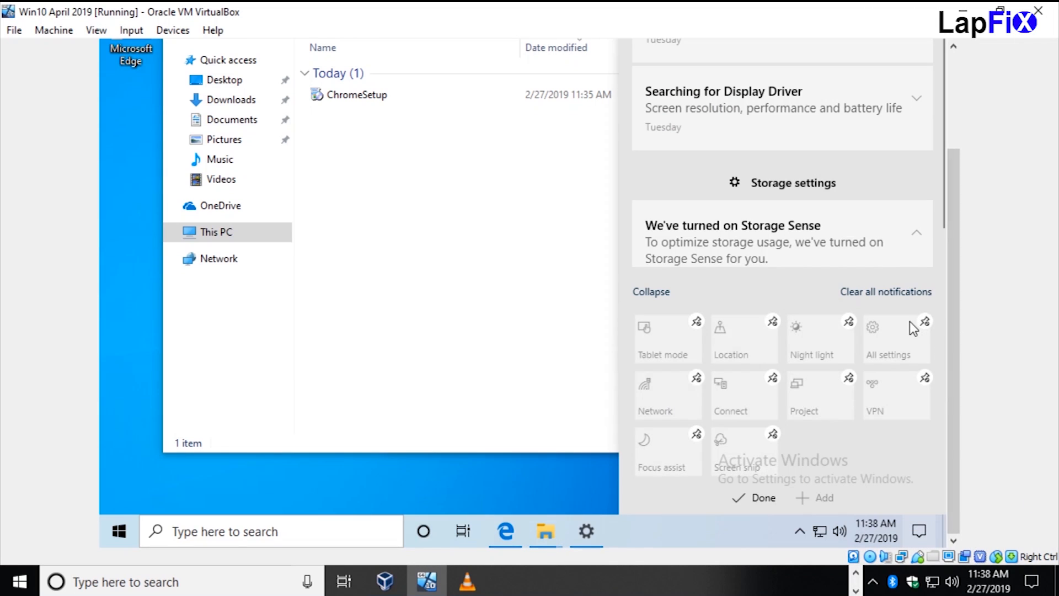
scroll("down", 3)
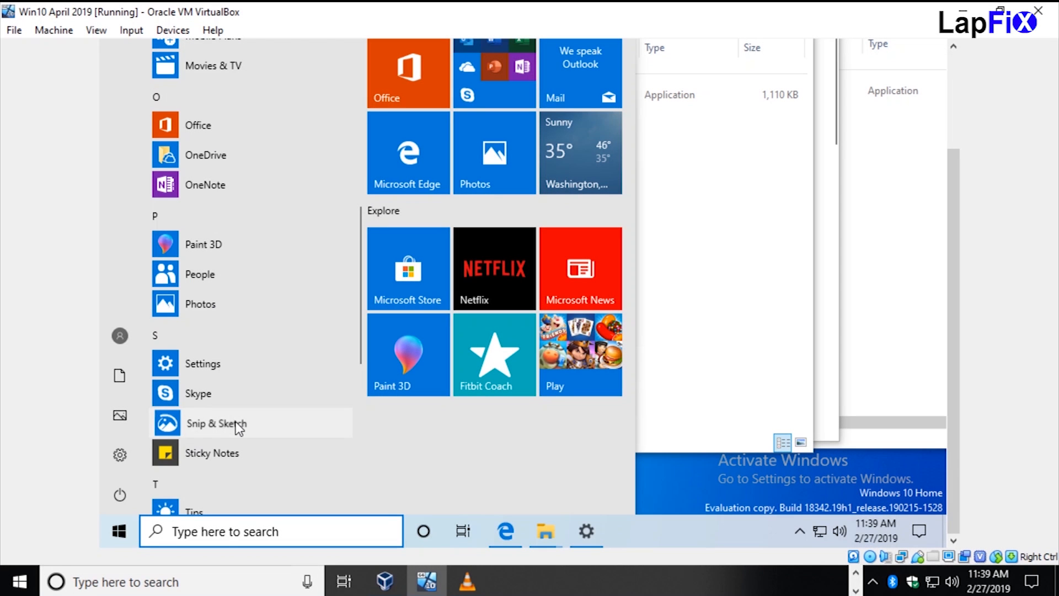
left_click(216, 424)
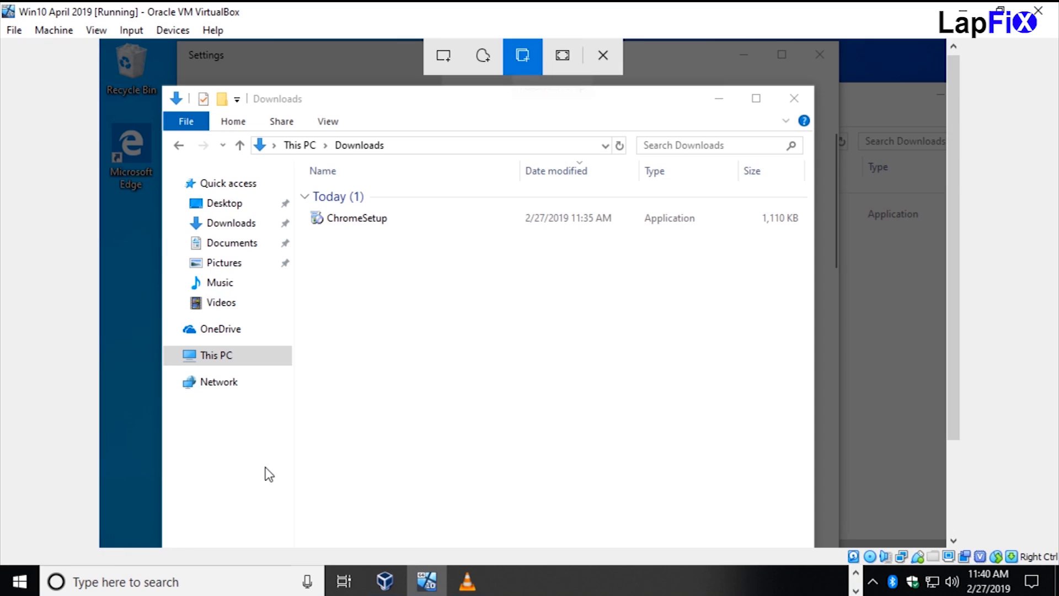
Scroll through the host computer's app list while the snip overlay stays active
left_click(19, 581)
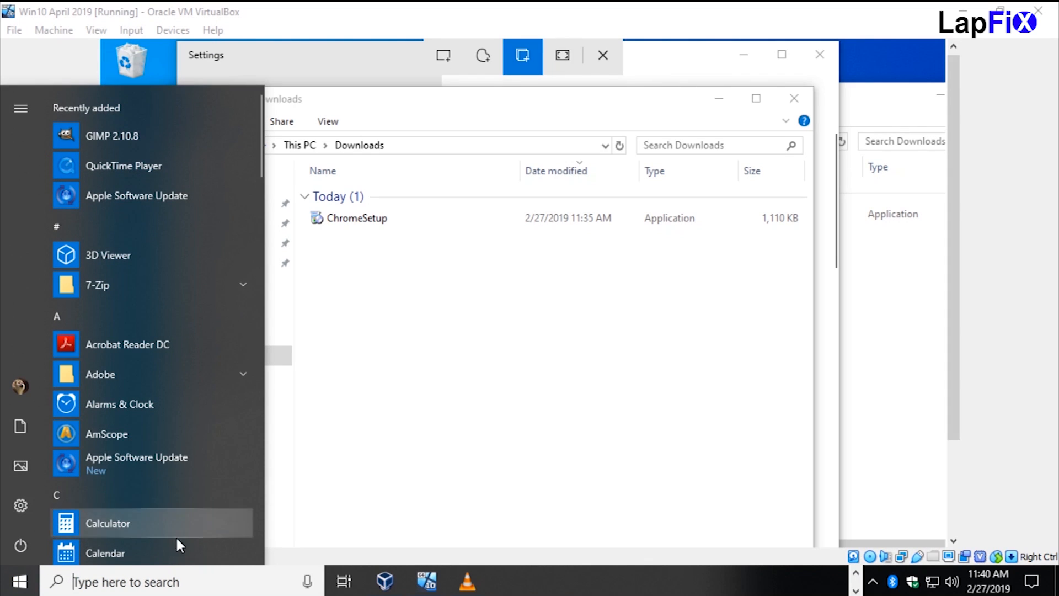
scroll("down", 3)
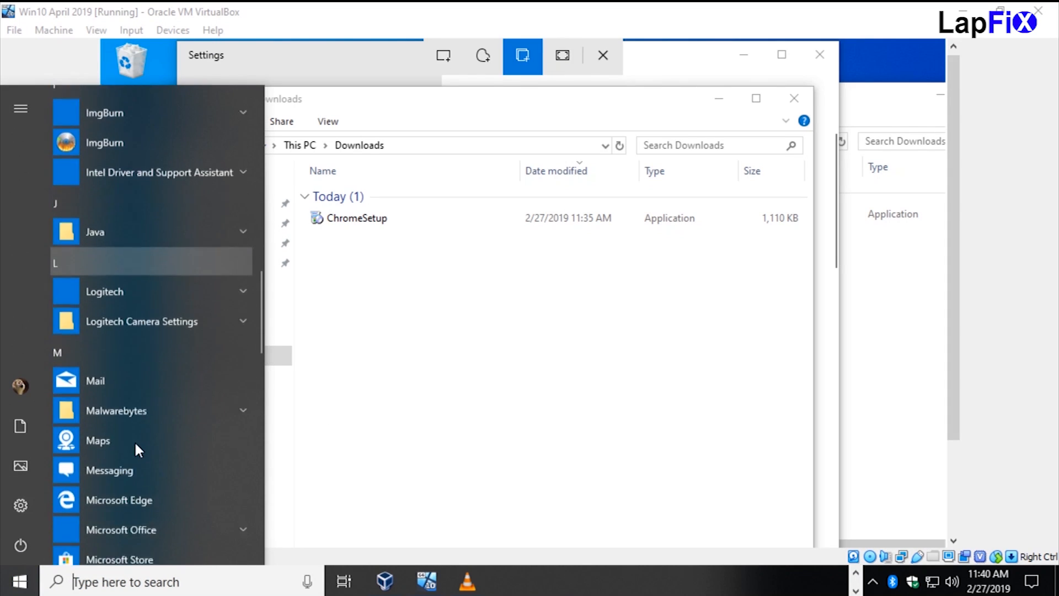
scroll("down", 3)
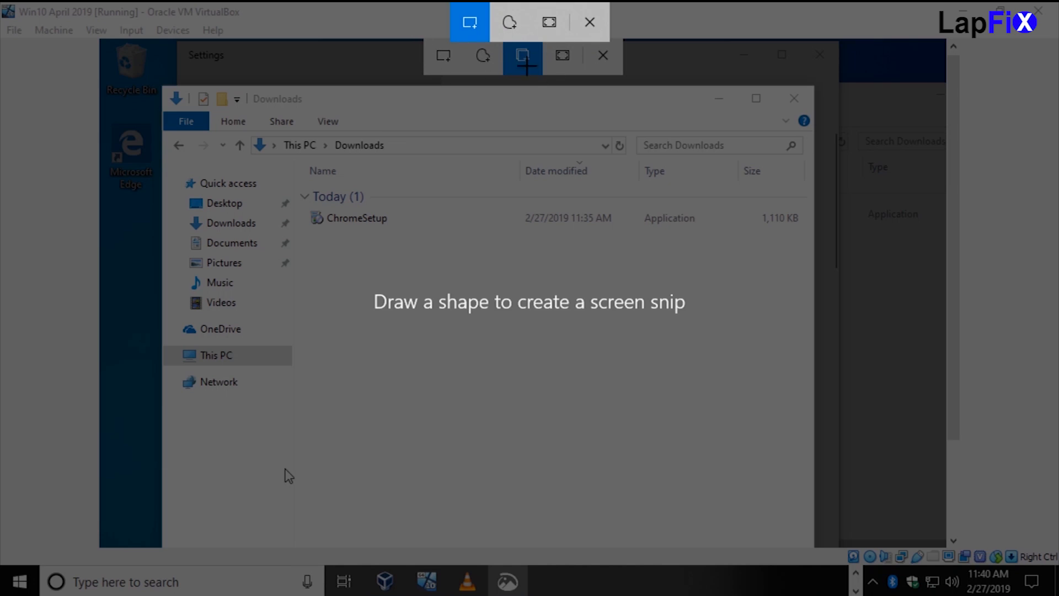
mouse_move(505, 86)
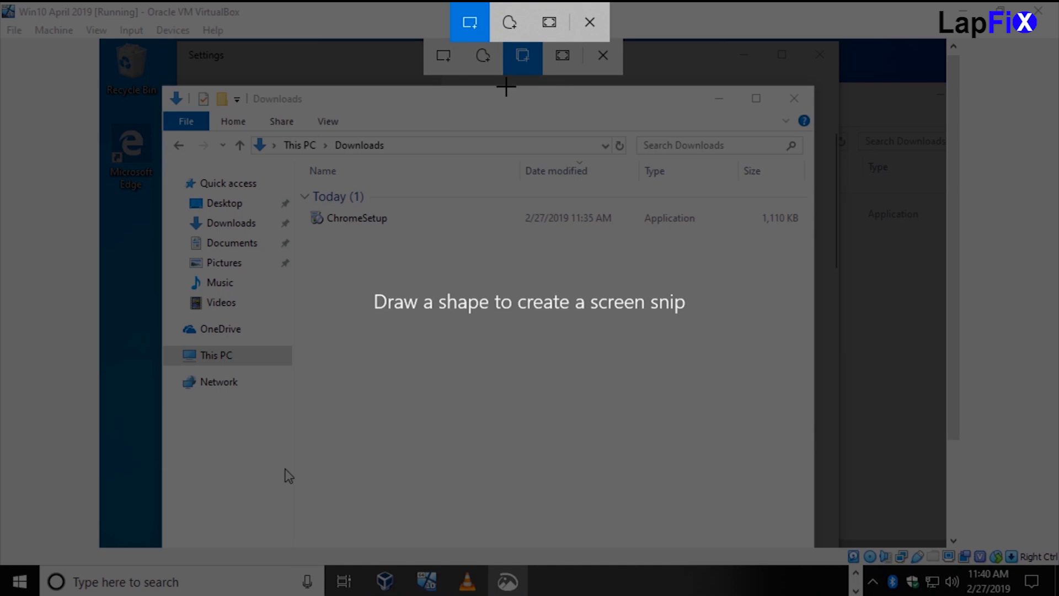
mouse_move(558, 54)
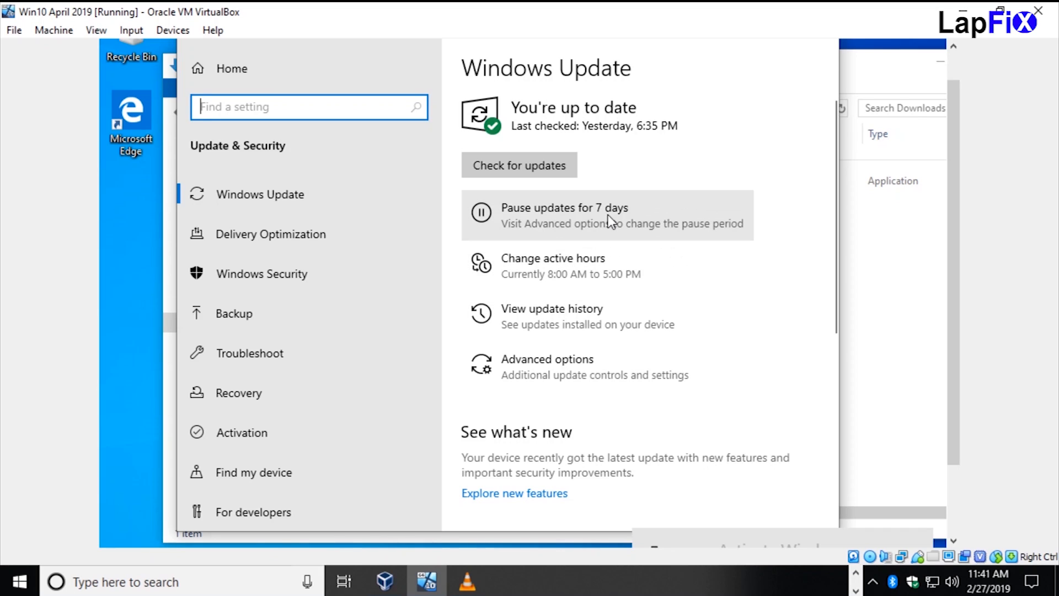
mouse_move(603, 229)
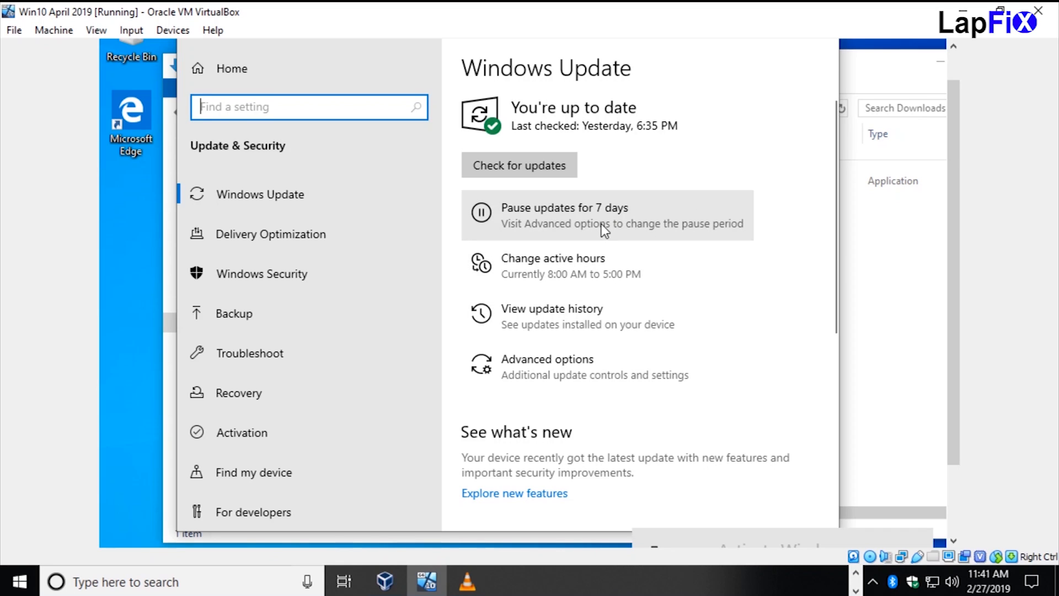
mouse_move(149, 572)
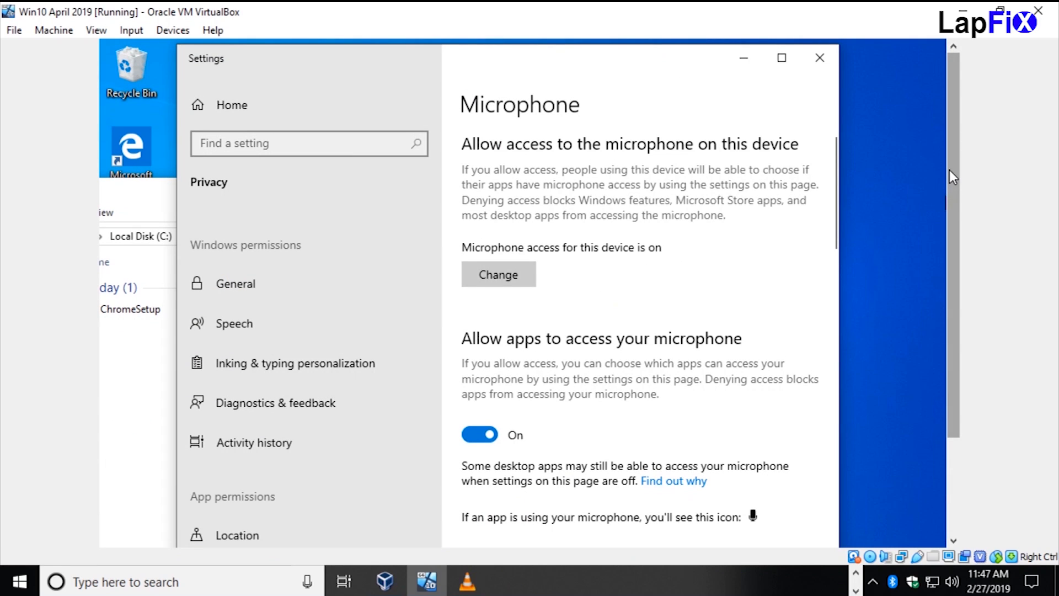
mouse_move(949, 362)
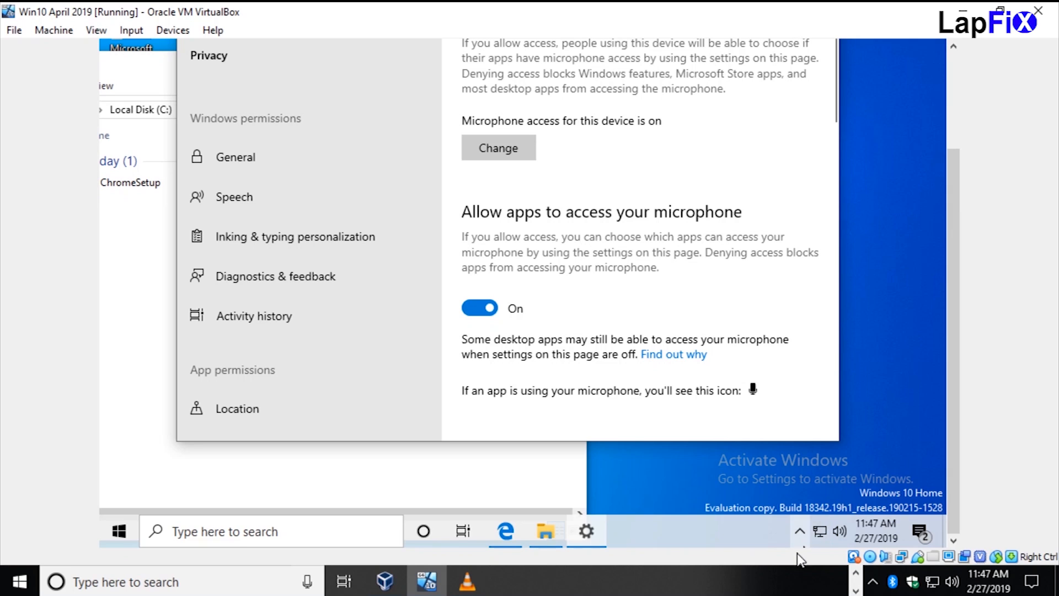
mouse_move(954, 458)
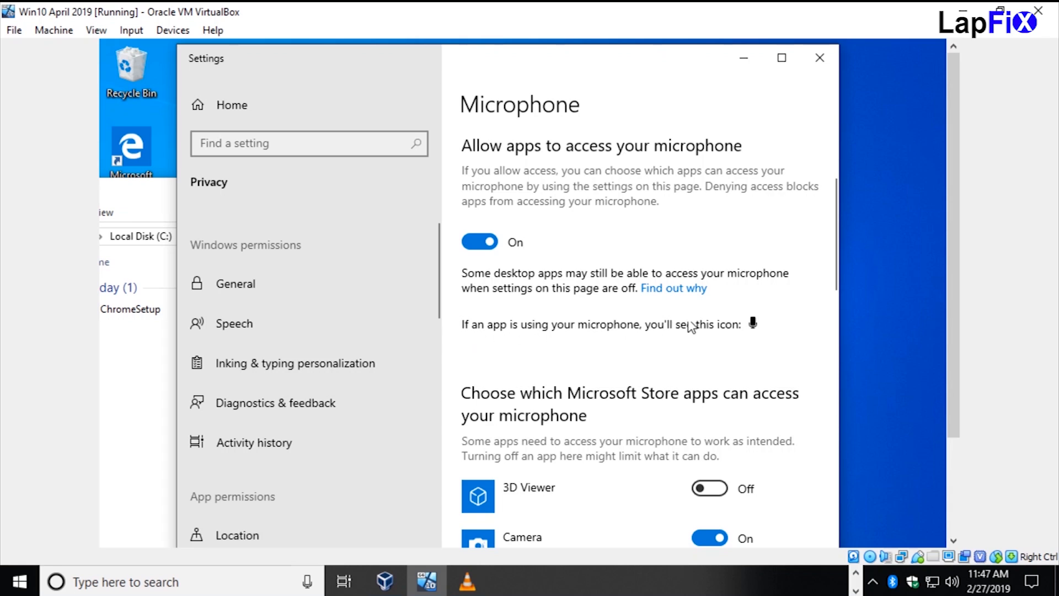
mouse_move(973, 383)
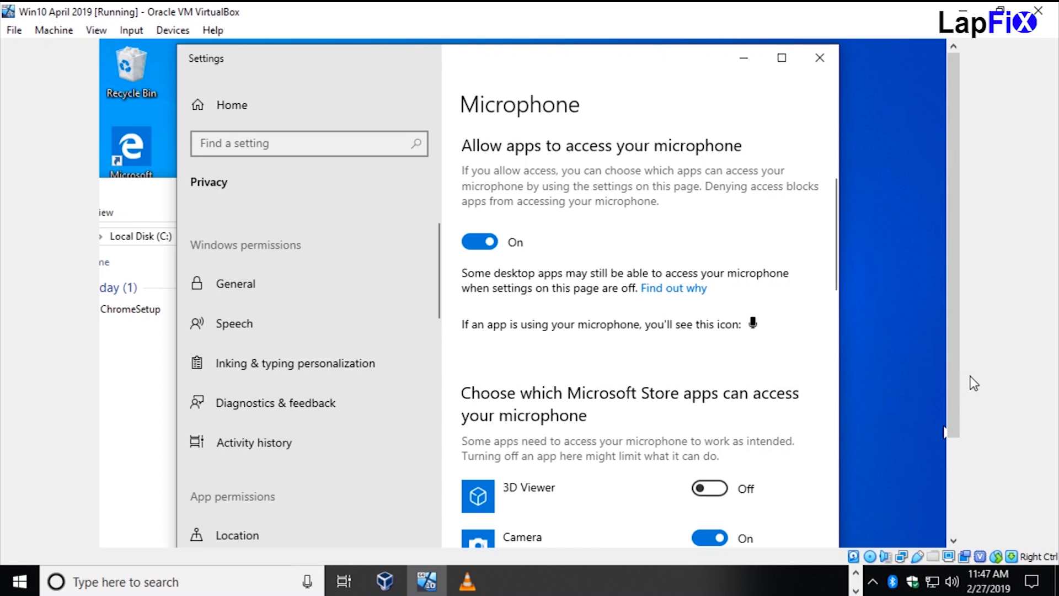
mouse_move(973, 312)
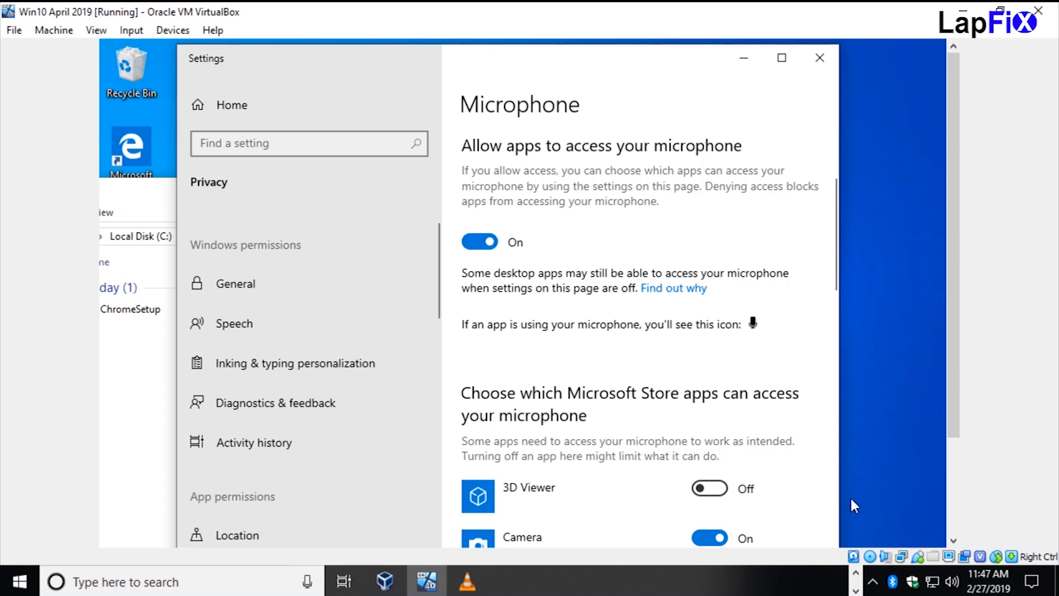
mouse_move(873, 513)
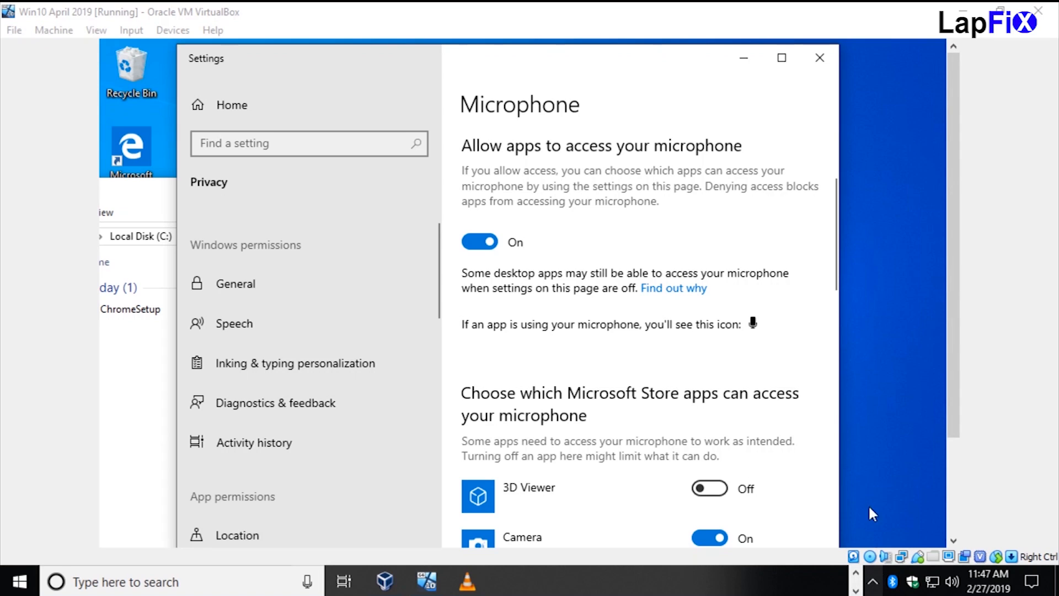
mouse_move(824, 431)
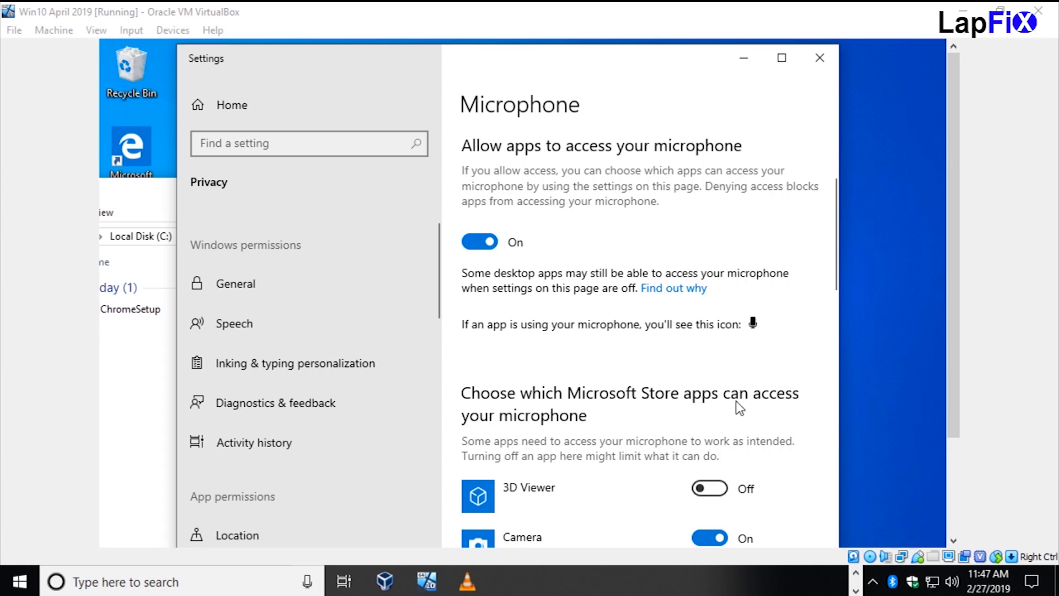
mouse_move(763, 255)
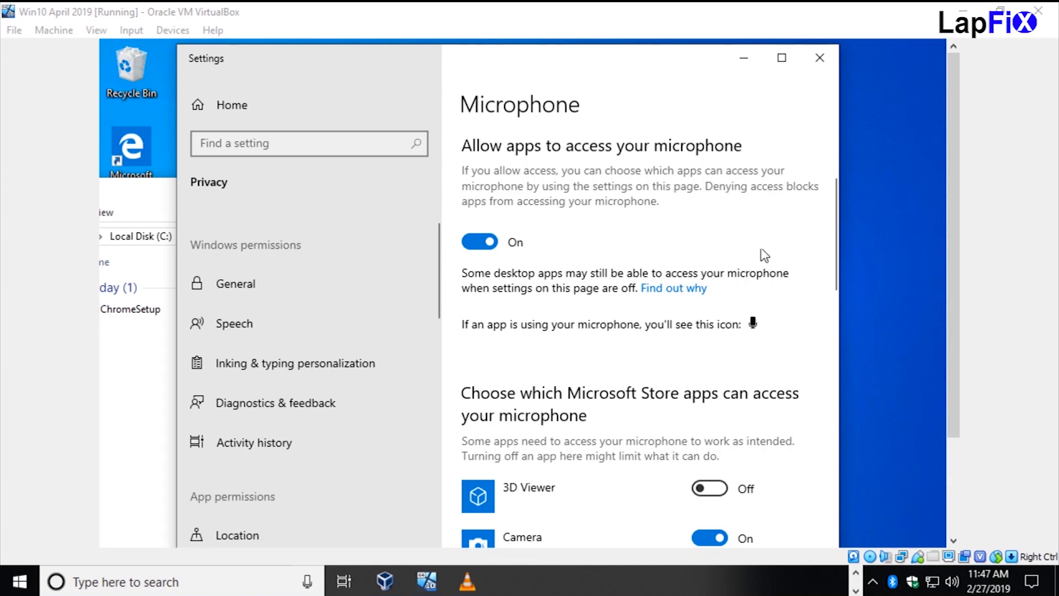
mouse_move(763, 327)
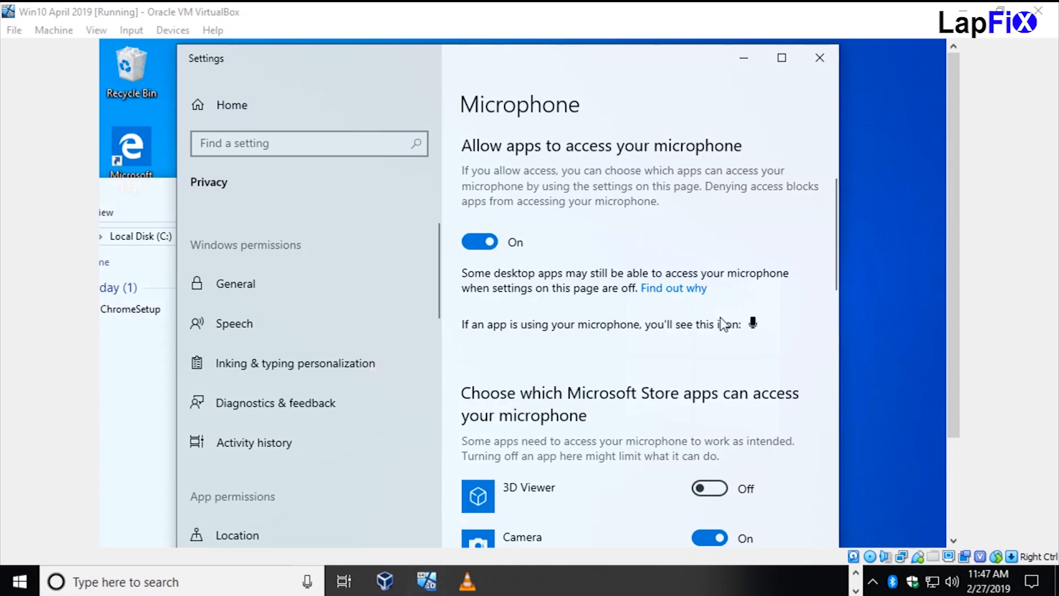
Close the guest's Settings window after viewing Microphone privacy, leaving the empty desktop
left_click(819, 57)
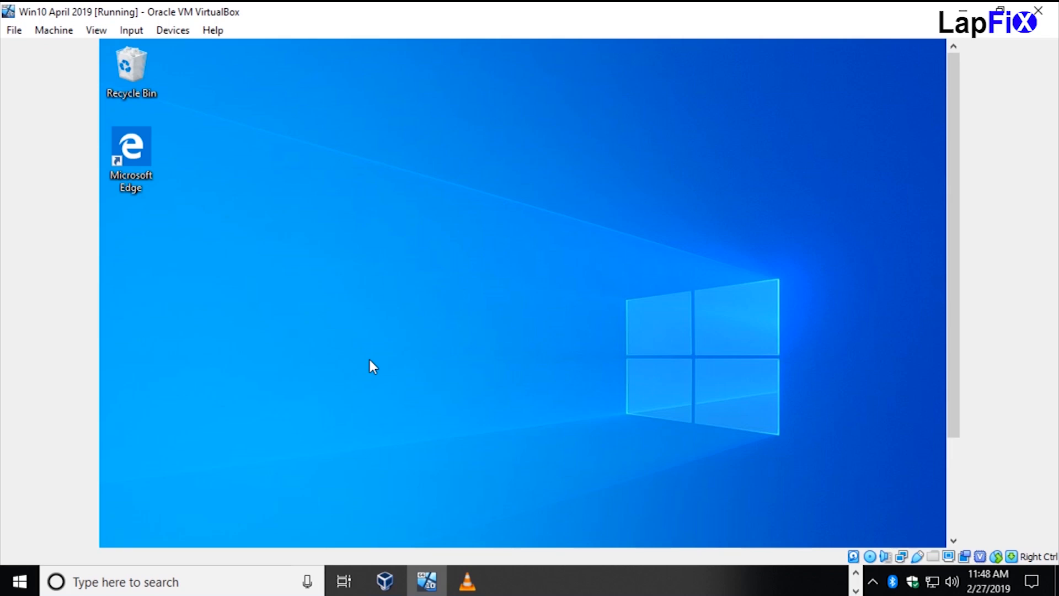
left_click(130, 68)
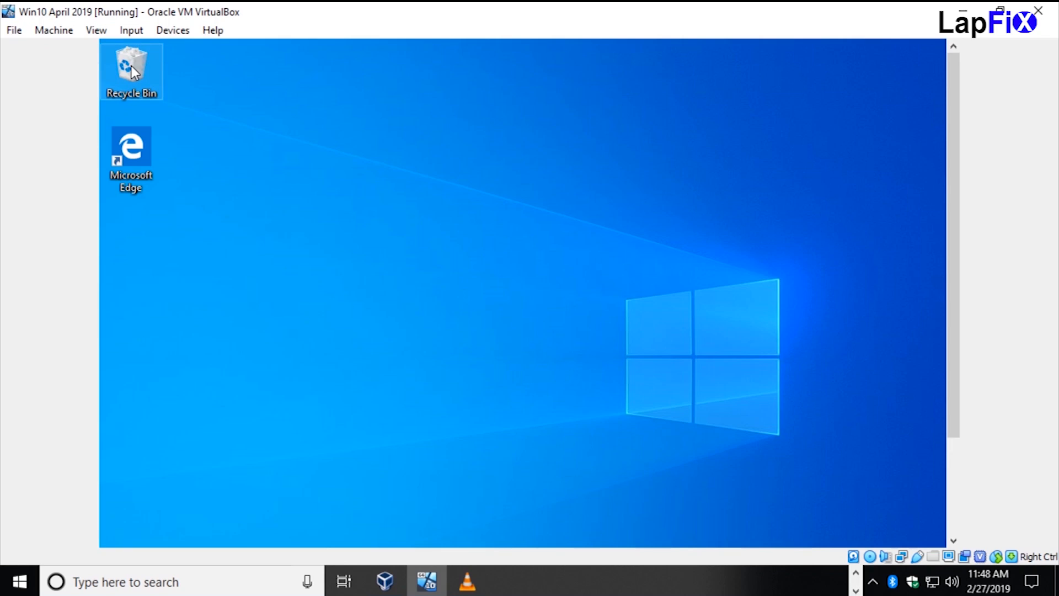
mouse_move(131, 67)
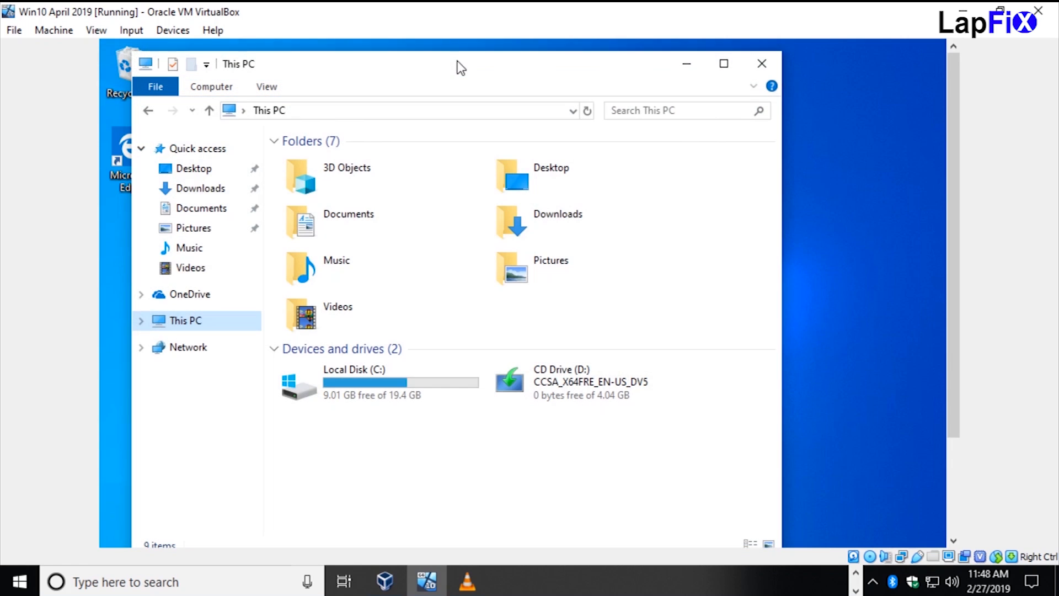
left_click(762, 64)
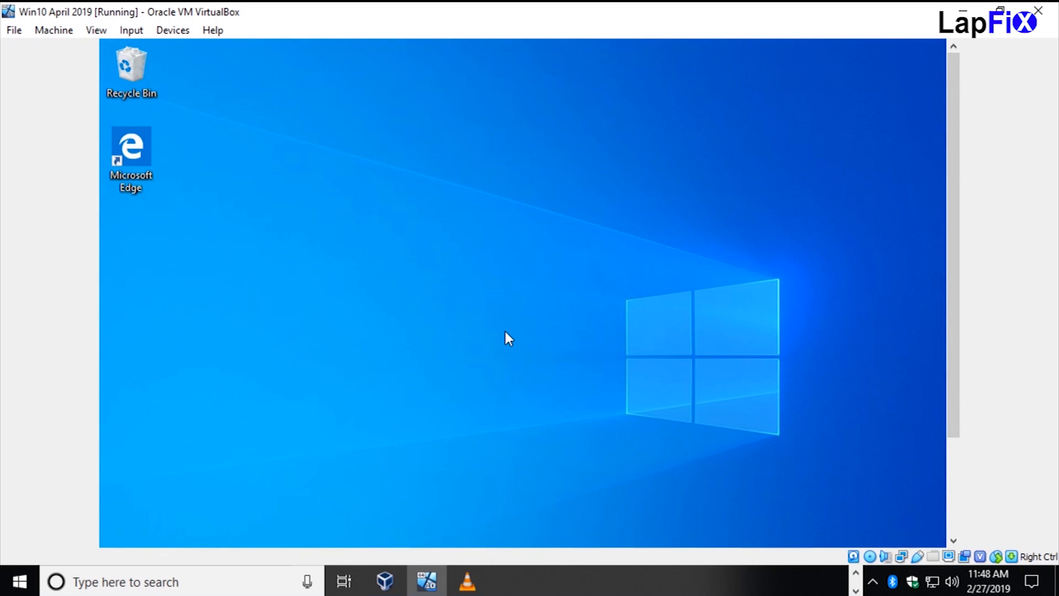
mouse_move(531, 330)
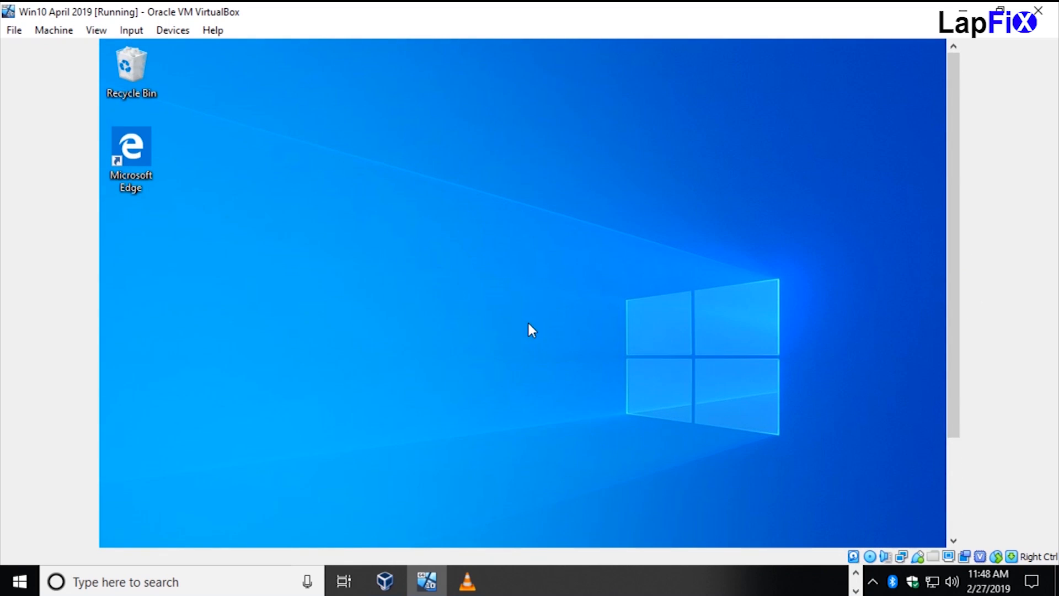